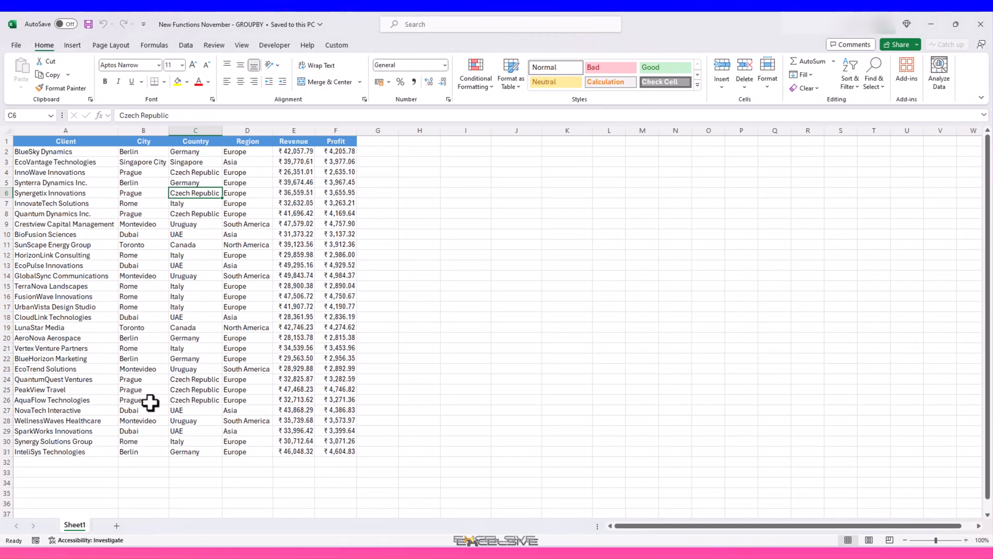
mouse_move(250, 229)
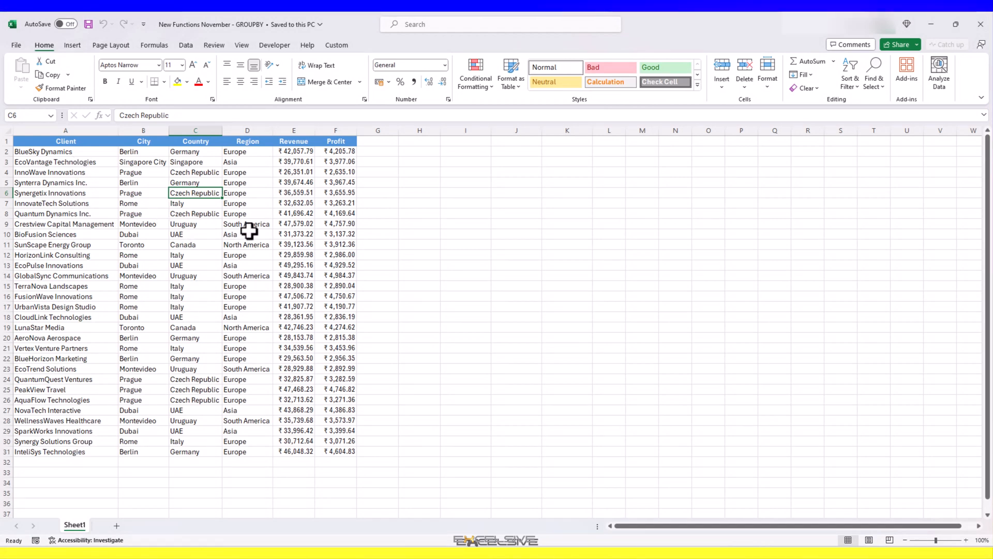
Step: Inspect BioFusion Sciences' region, revenue and 10% profit values in row 10
click(248, 234)
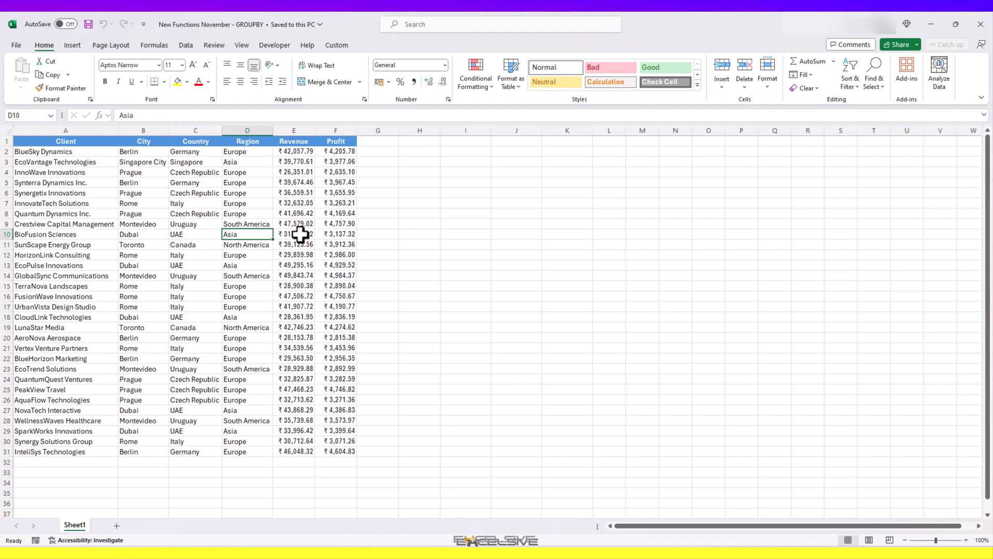
click(294, 234)
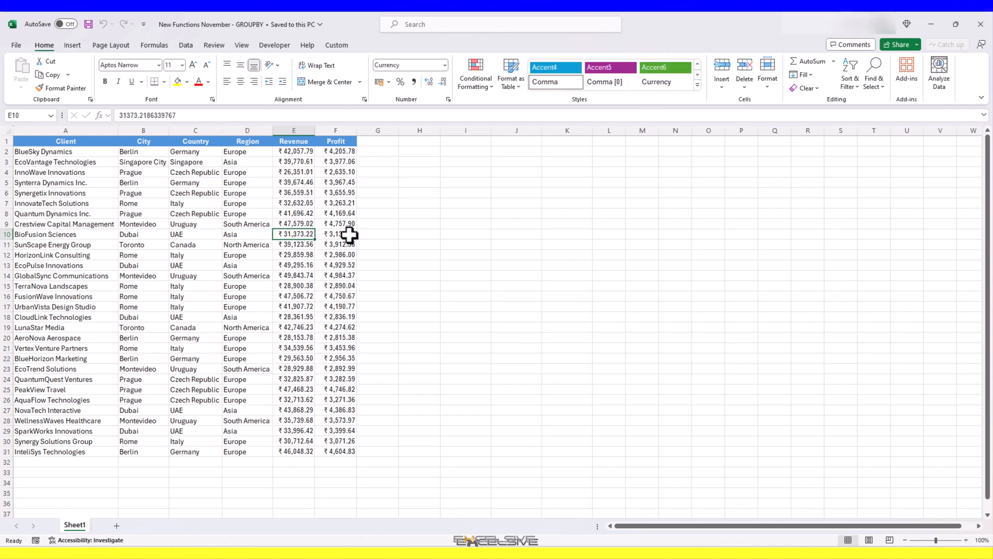
click(336, 234)
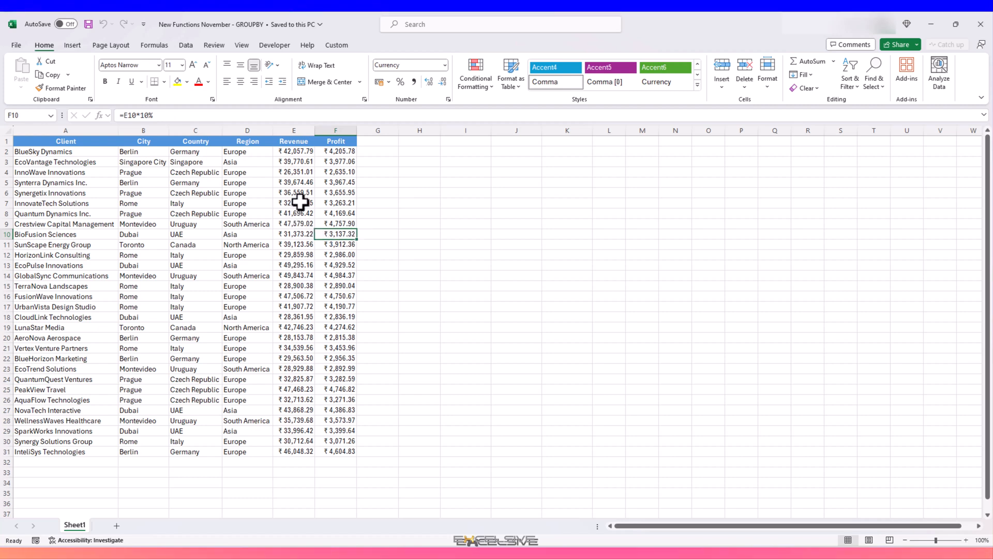
mouse_move(466, 164)
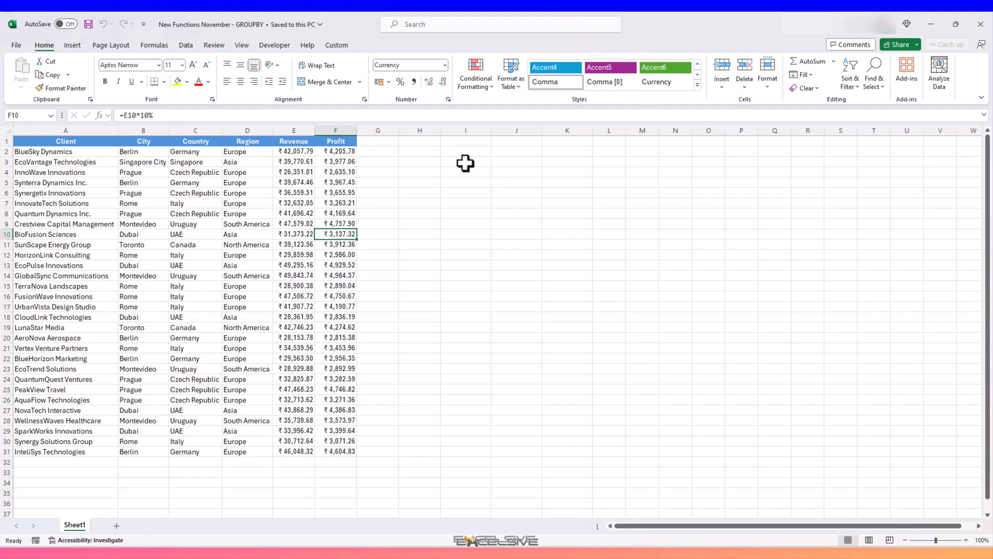
mouse_move(337, 166)
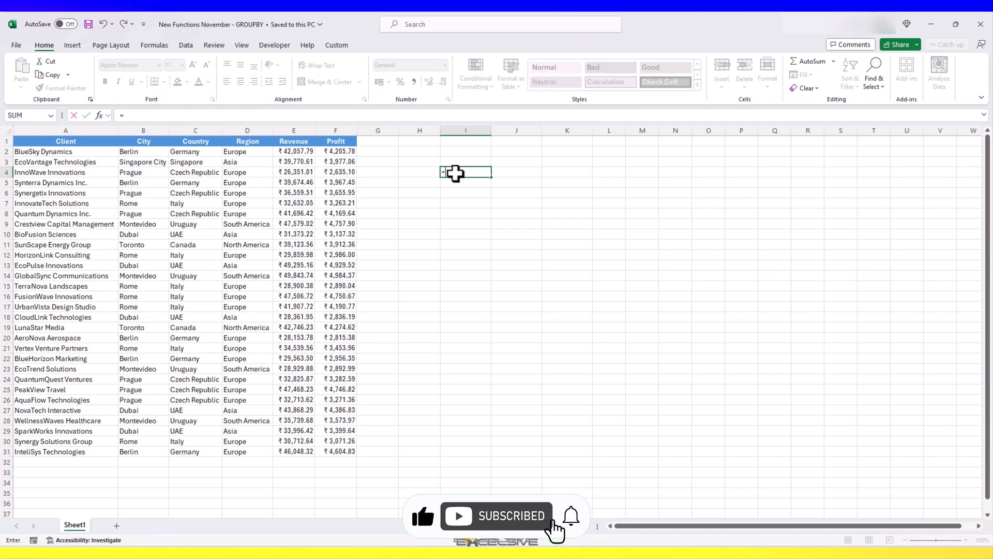
Step: Enter =GROUPBY(B1:B31,E1:E31,SUM) in I4 to sum revenue by city
text(=GROUPBY()
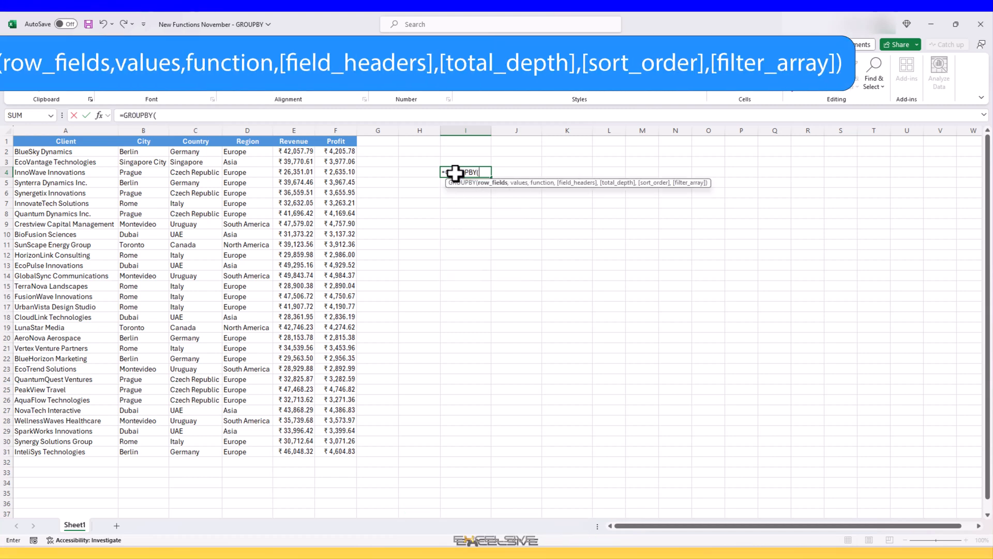
drag(143, 140, 143, 151)
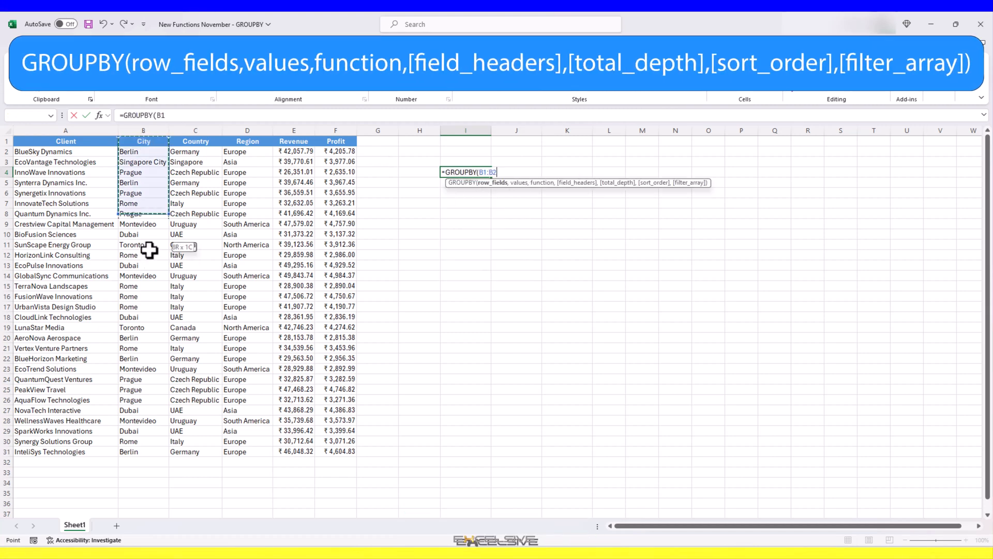
drag(143, 245, 142, 451)
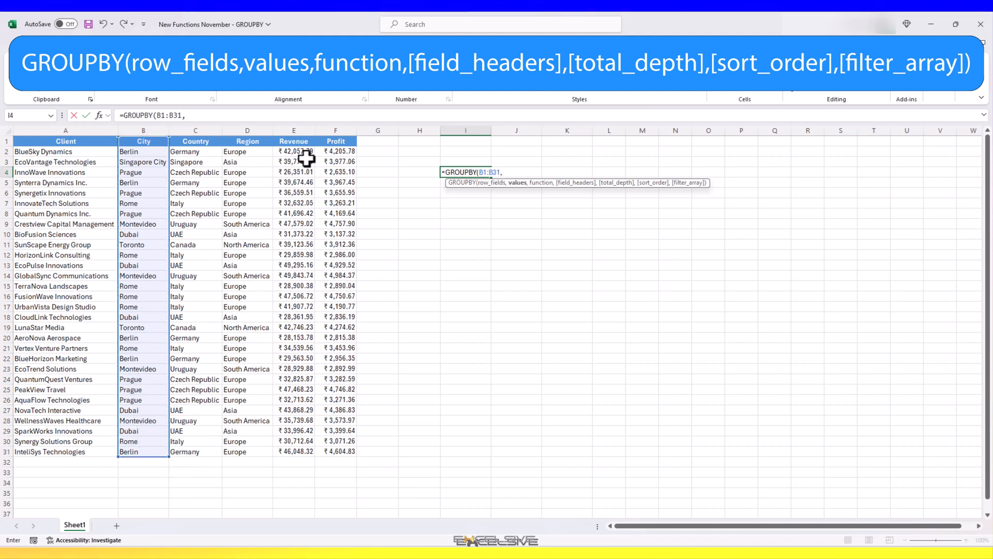
drag(293, 141, 292, 451)
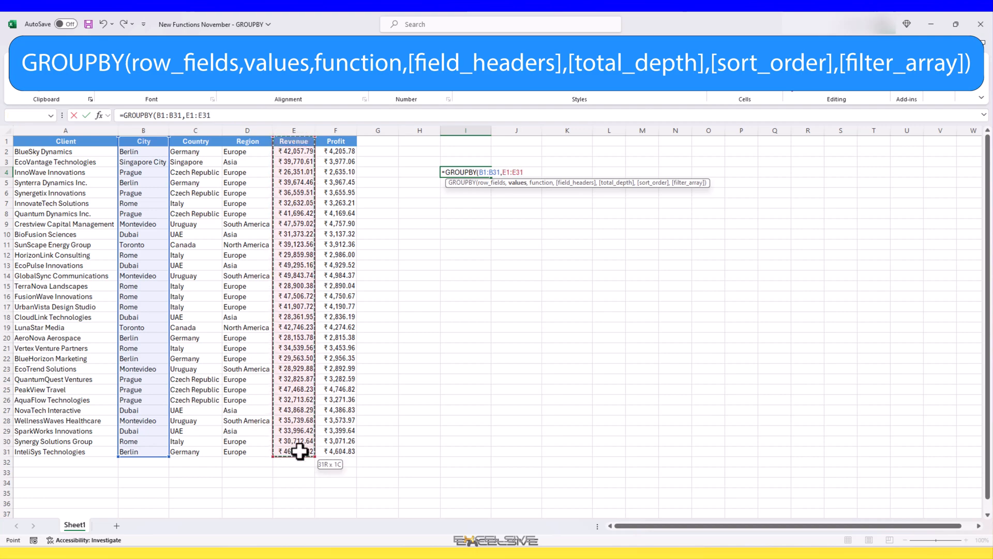
text(,)
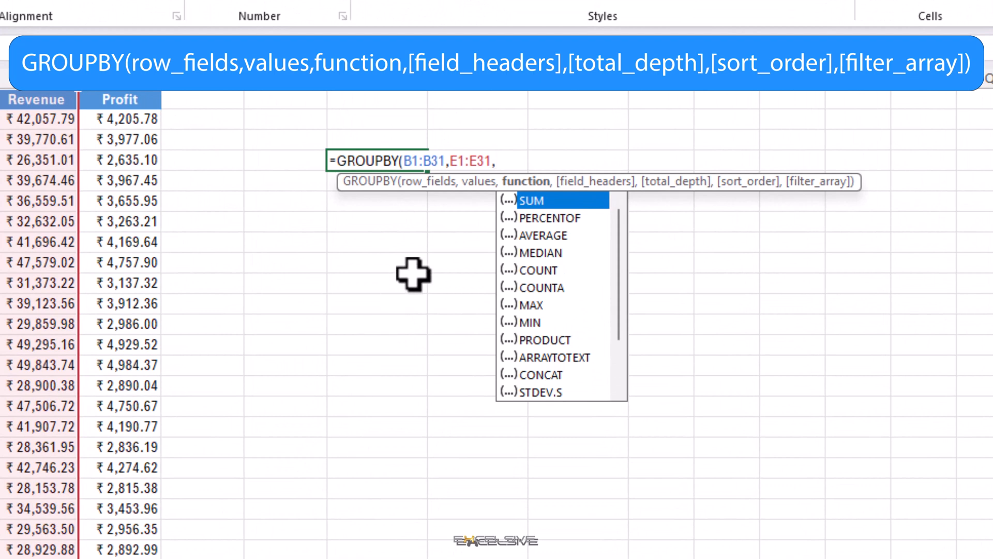
mouse_move(615, 315)
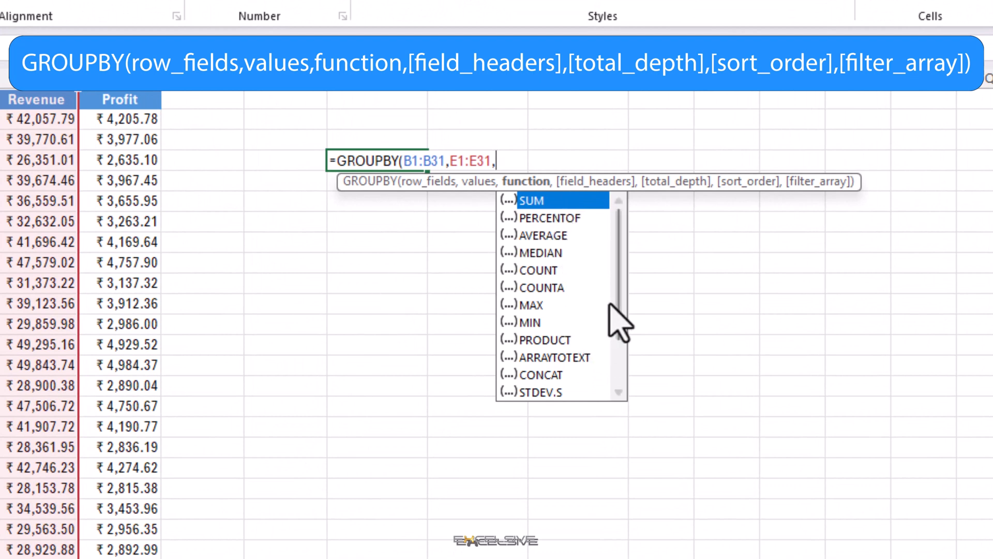
scroll(down, 3)
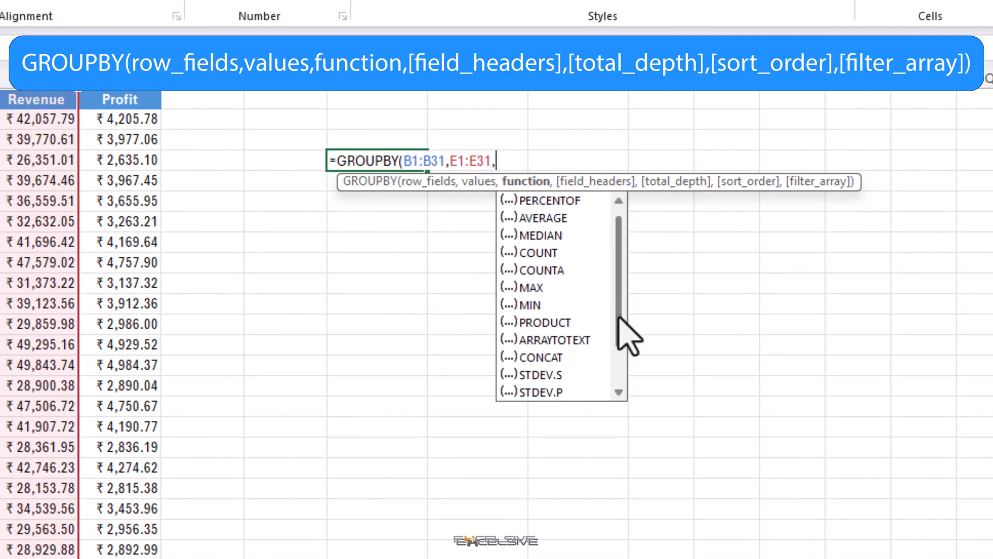
scroll(down, 3)
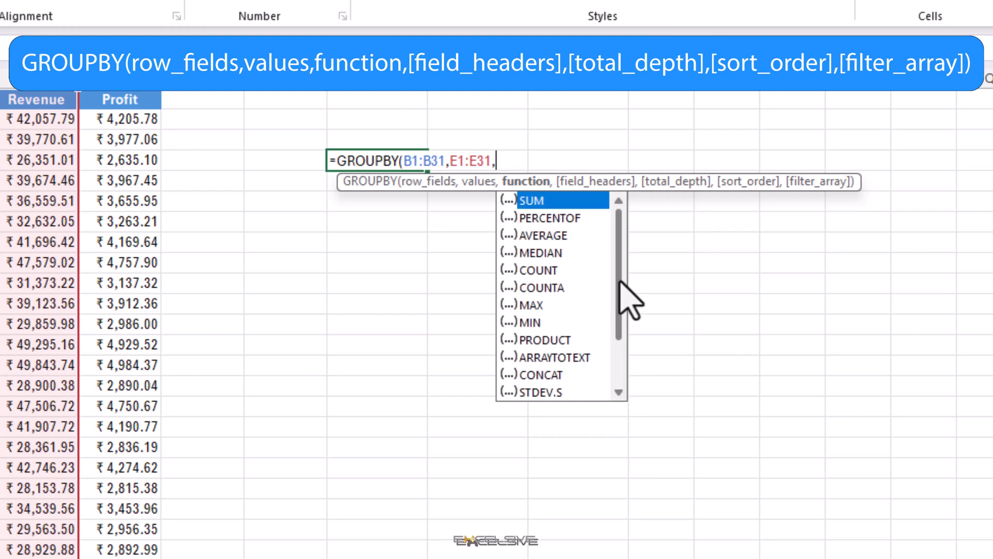
mouse_move(585, 397)
text(SUM)
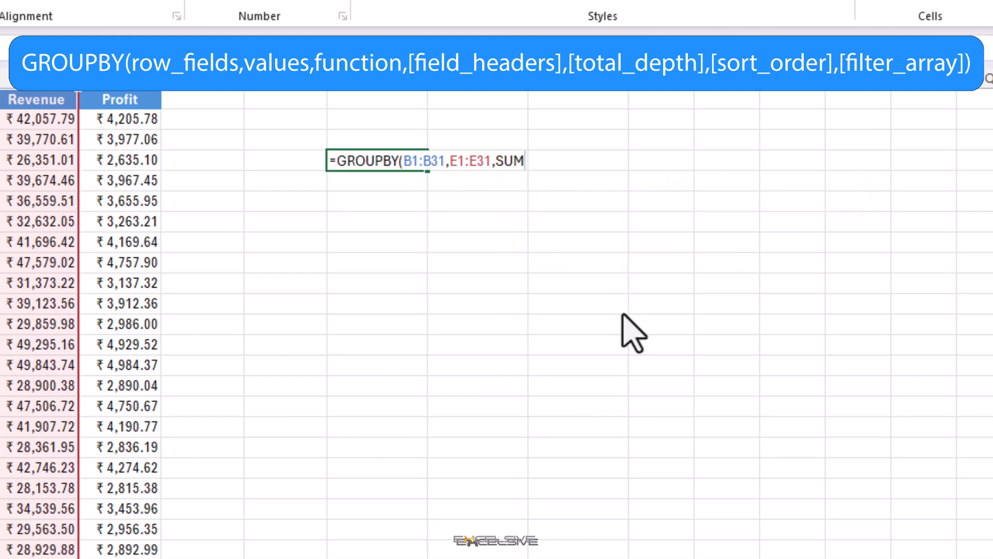
key(Enter)
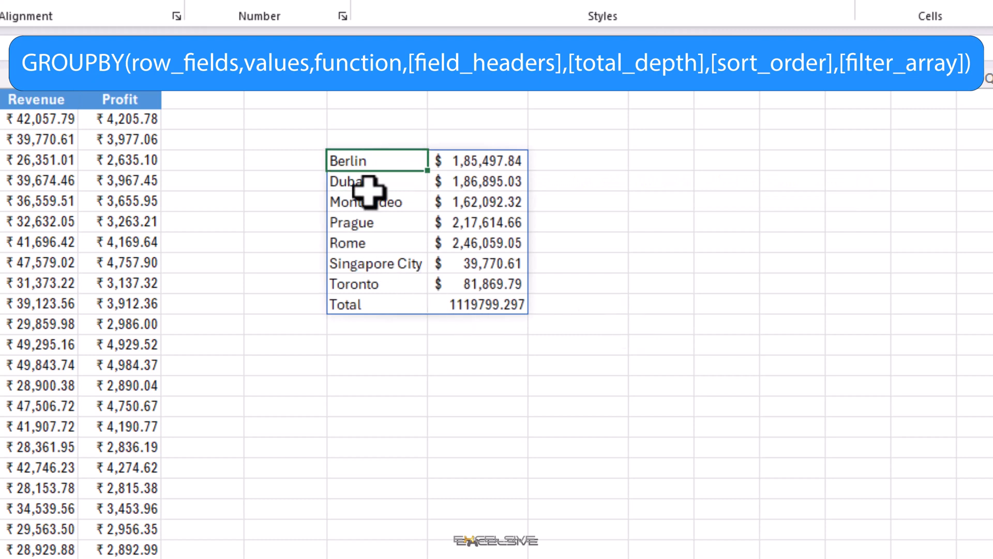
mouse_move(457, 184)
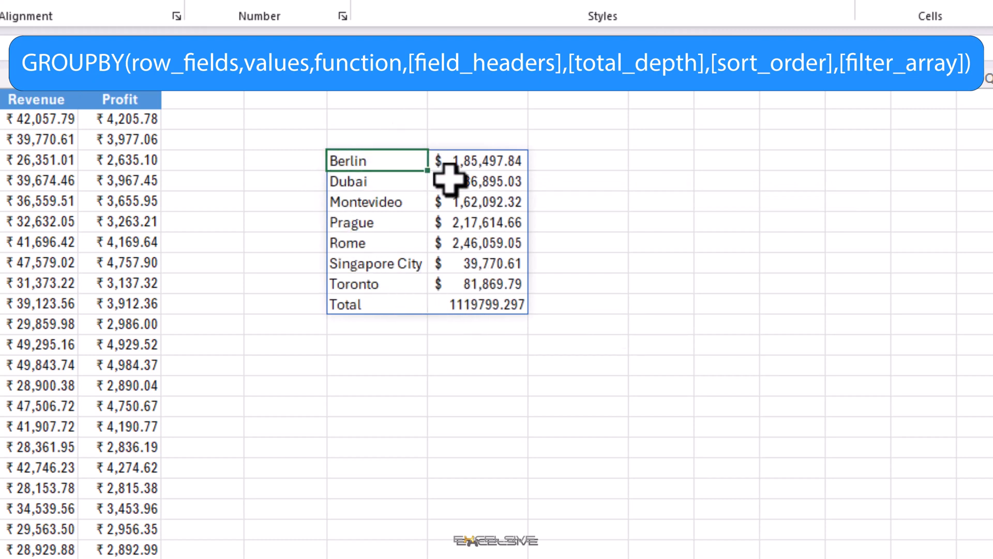
mouse_move(509, 306)
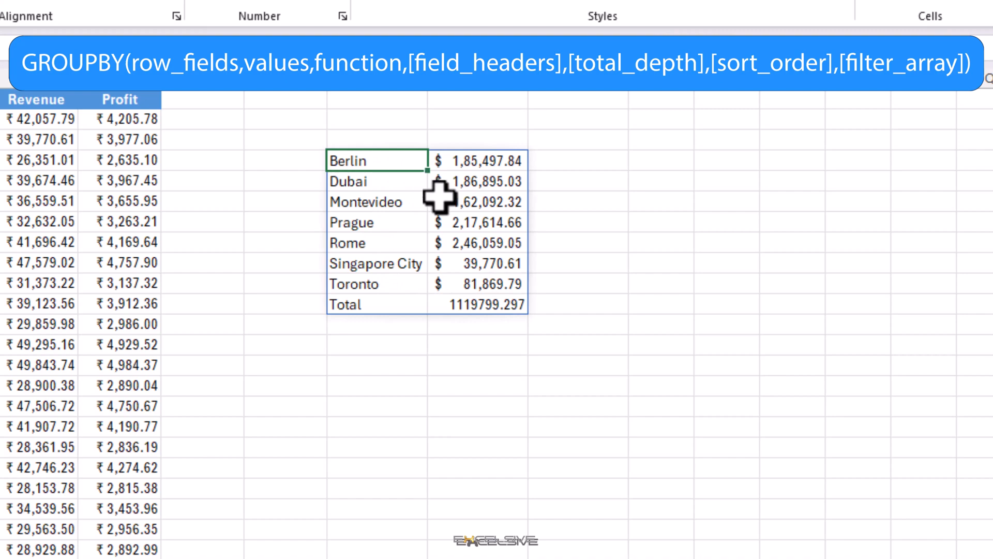
mouse_move(379, 162)
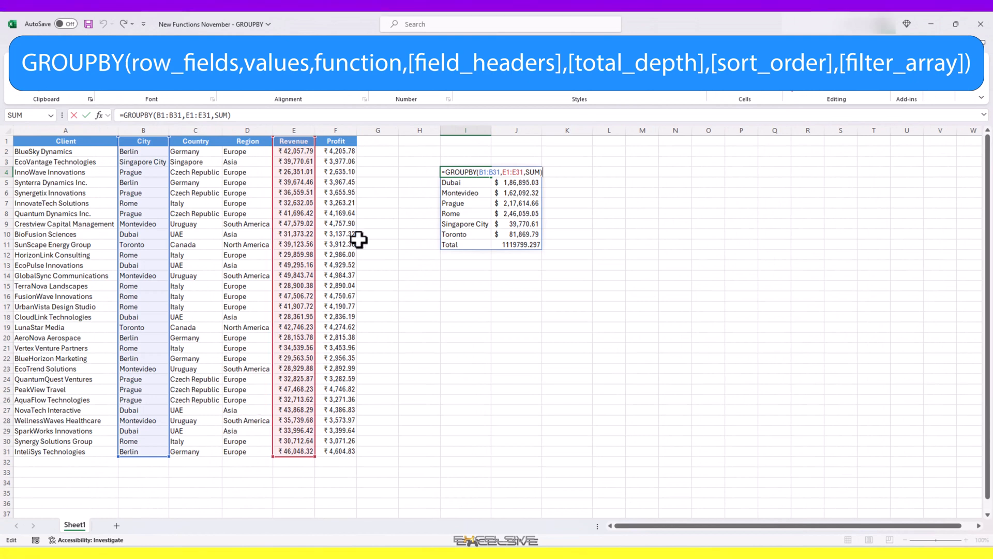
mouse_move(147, 441)
text(D)
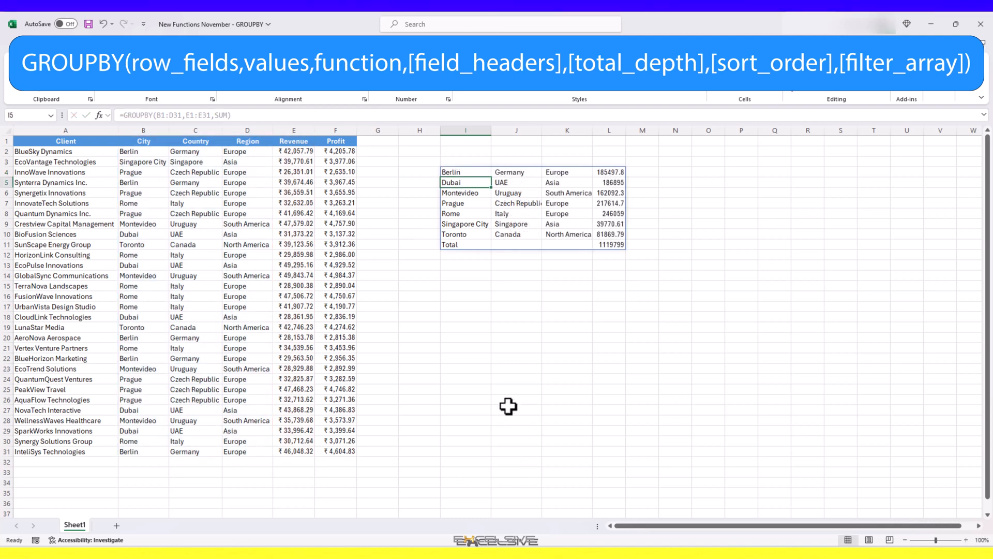
mouse_move(581, 191)
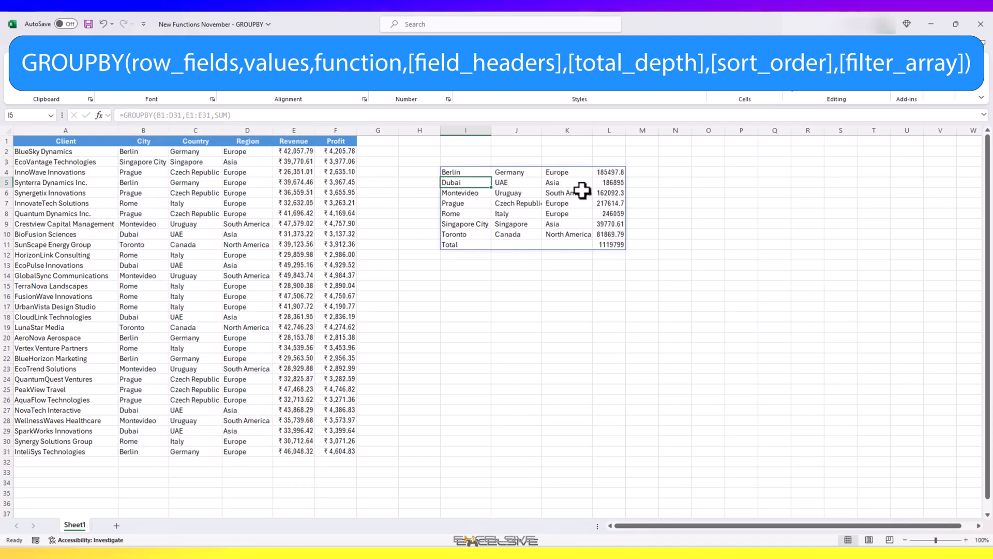
Step: Extend the GROUPBY to row fields B1:D31 and values E1:F31, summing revenue and profit
click(465, 172)
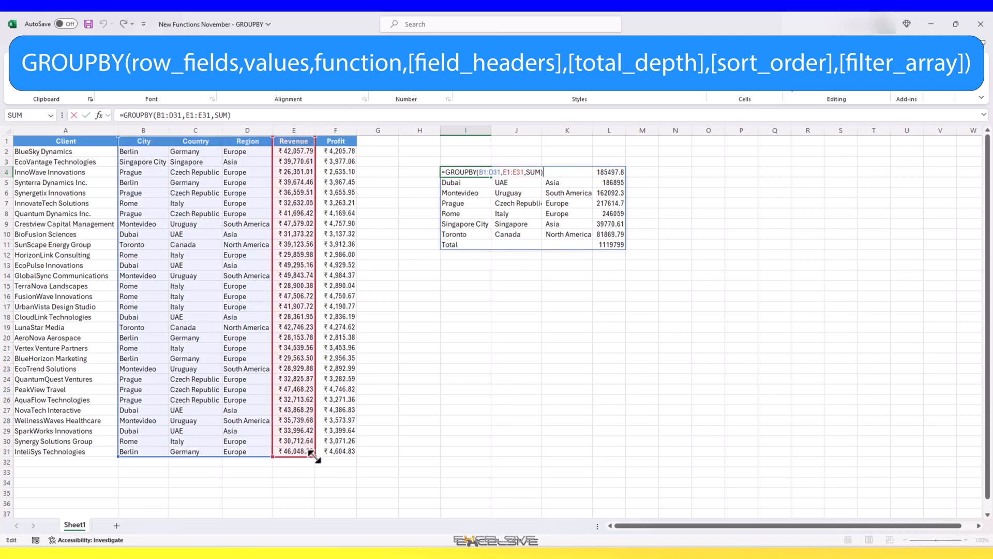
drag(314, 451, 342, 451)
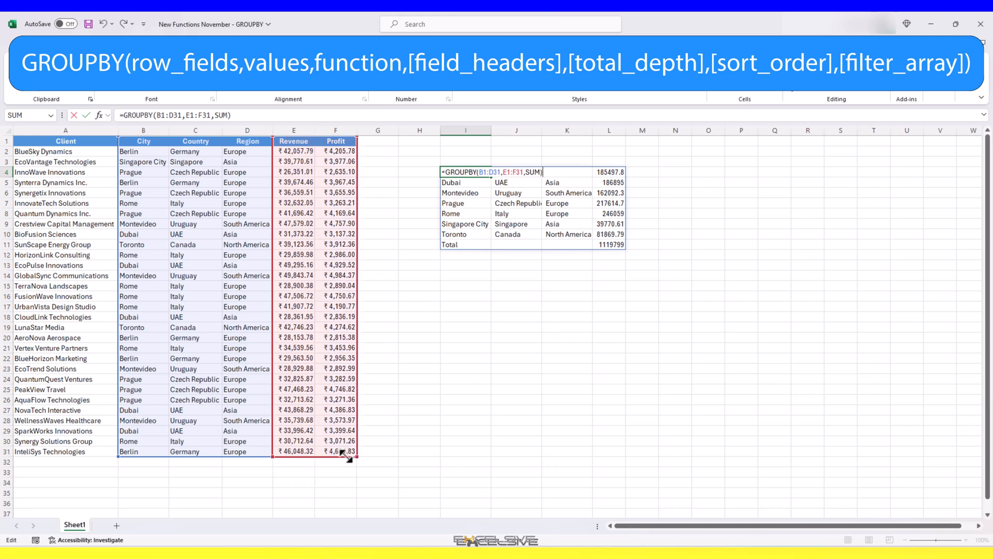
key(Enter)
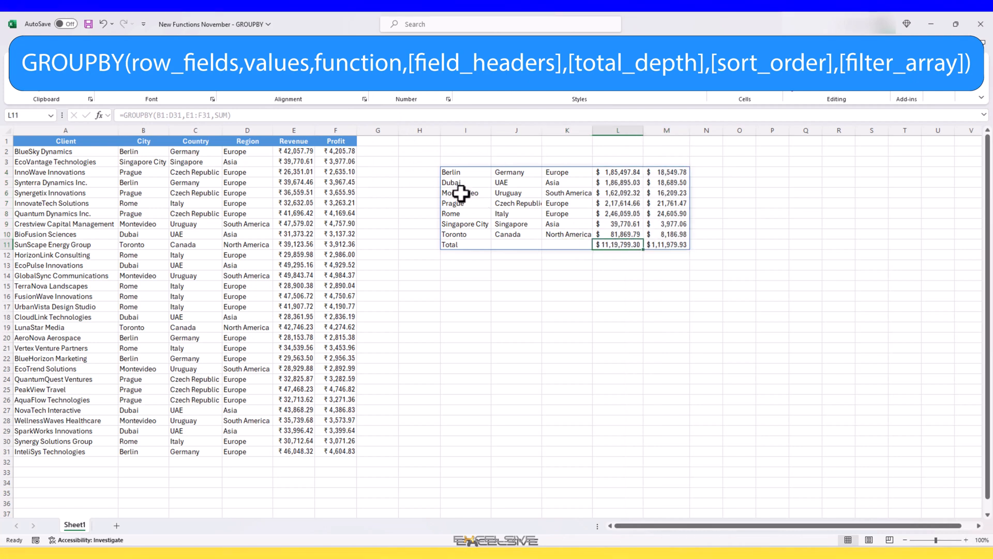
click(465, 172)
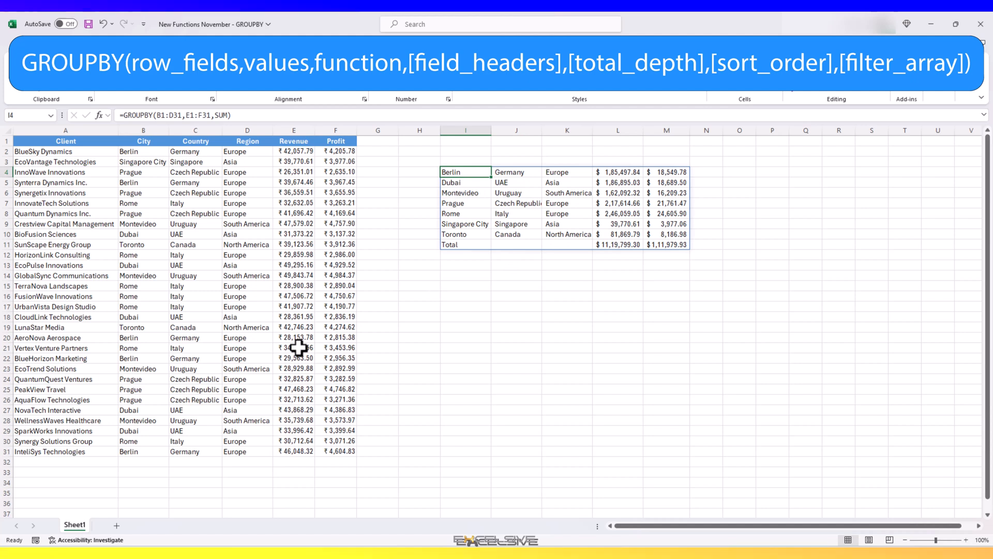
mouse_move(630, 273)
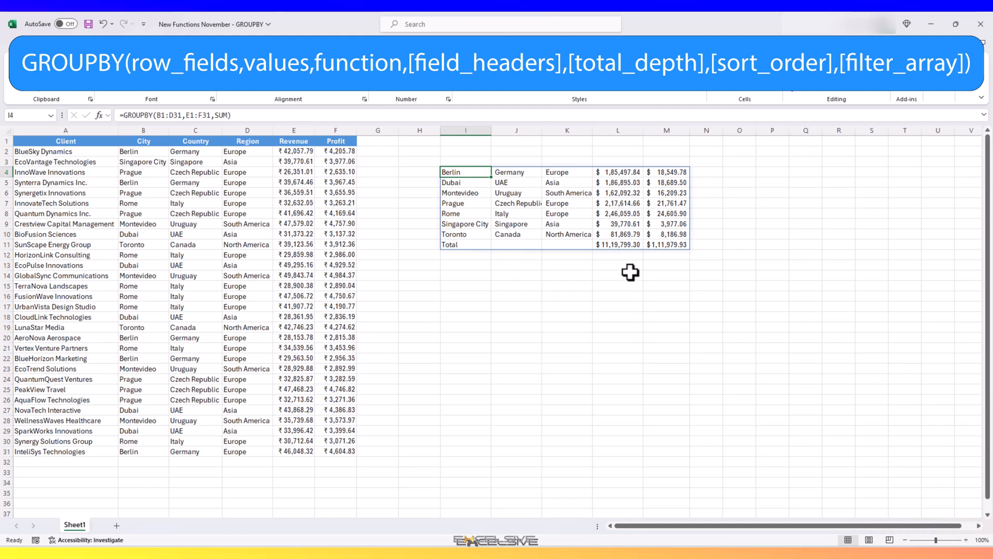
mouse_move(470, 193)
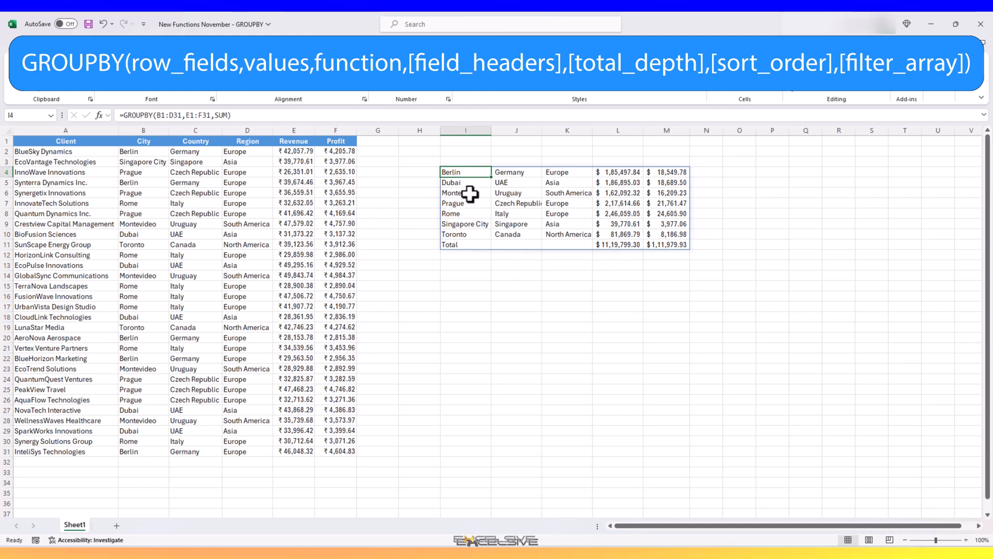
mouse_move(550, 217)
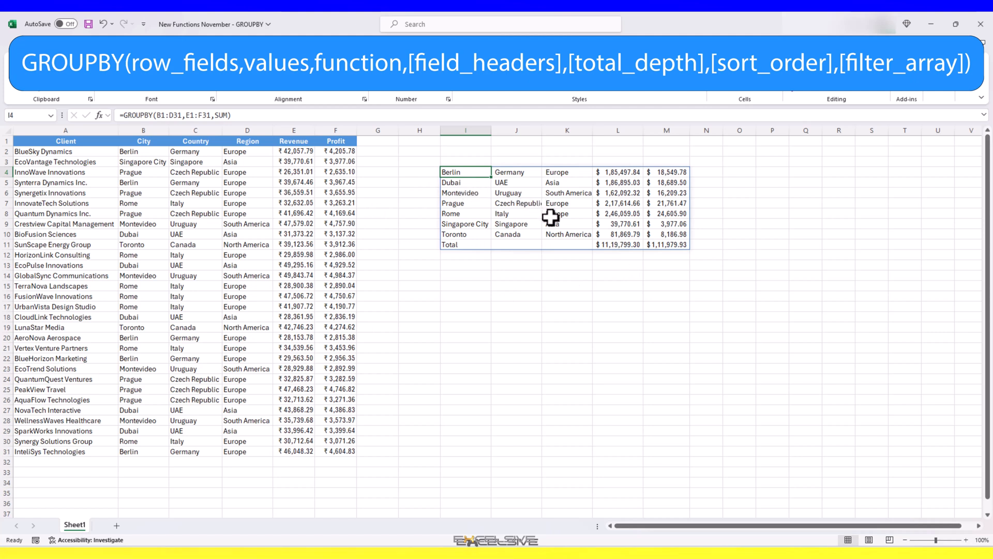
mouse_move(379, 218)
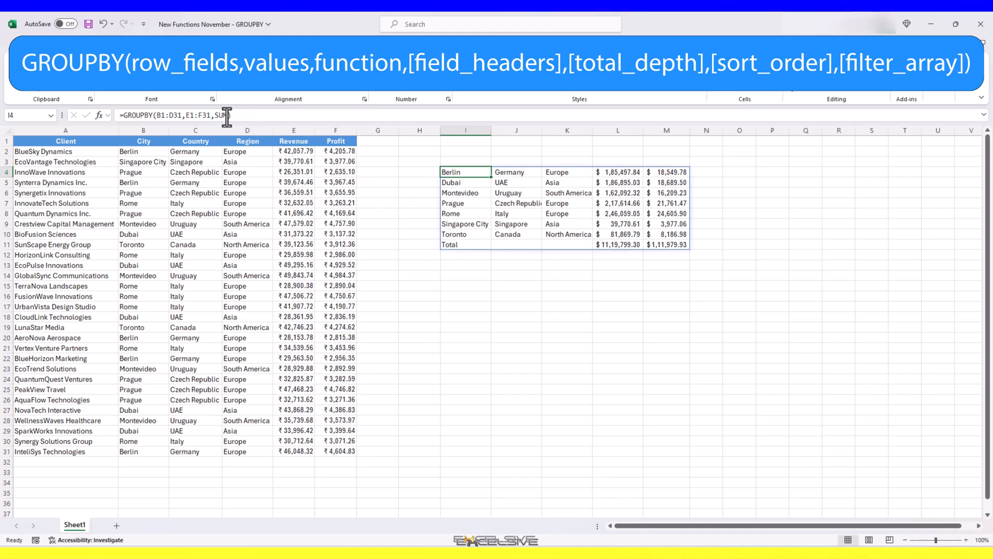
mouse_move(227, 114)
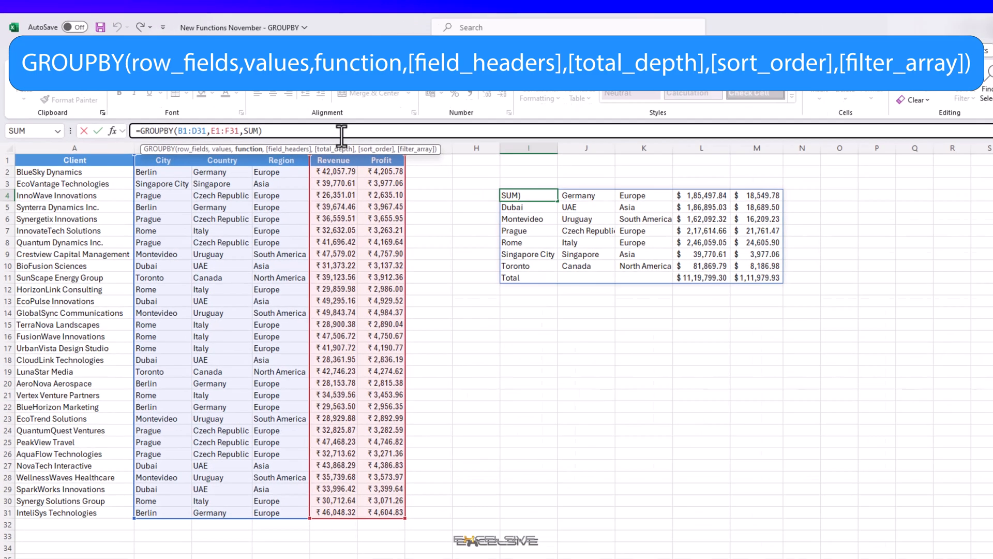
Step: Add field_headers 3, try total_depth 0, then set total_depth to 2 for per-city subtotals
text(,)
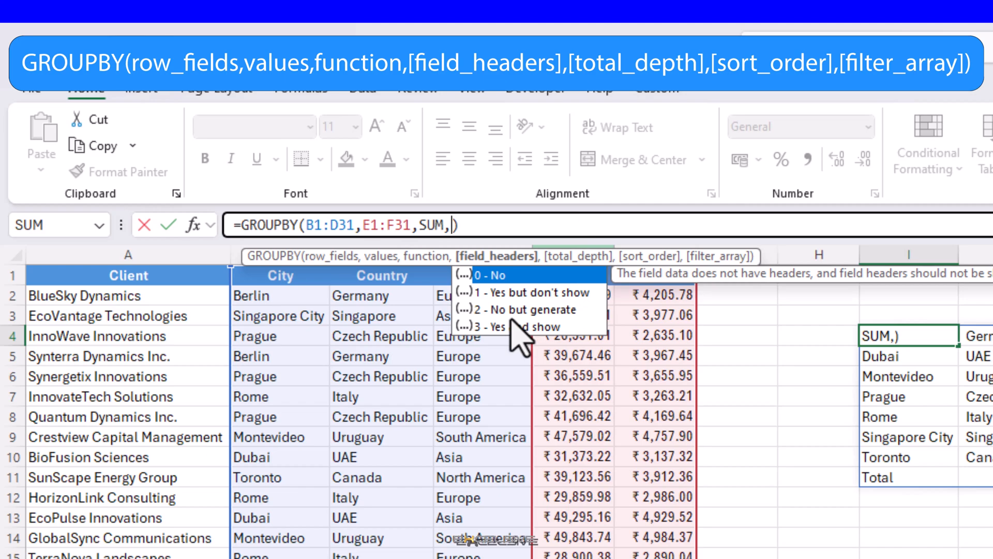
mouse_move(579, 366)
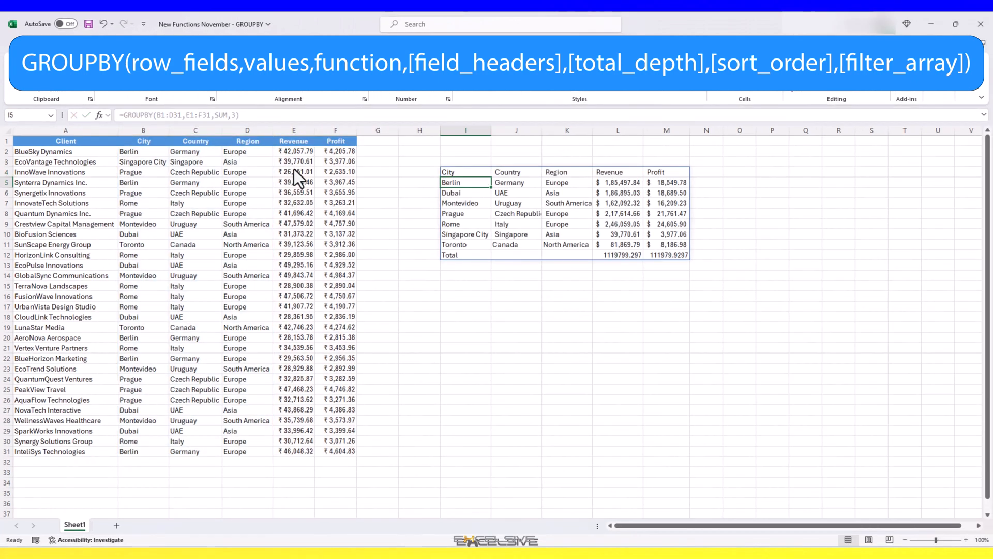
mouse_move(620, 237)
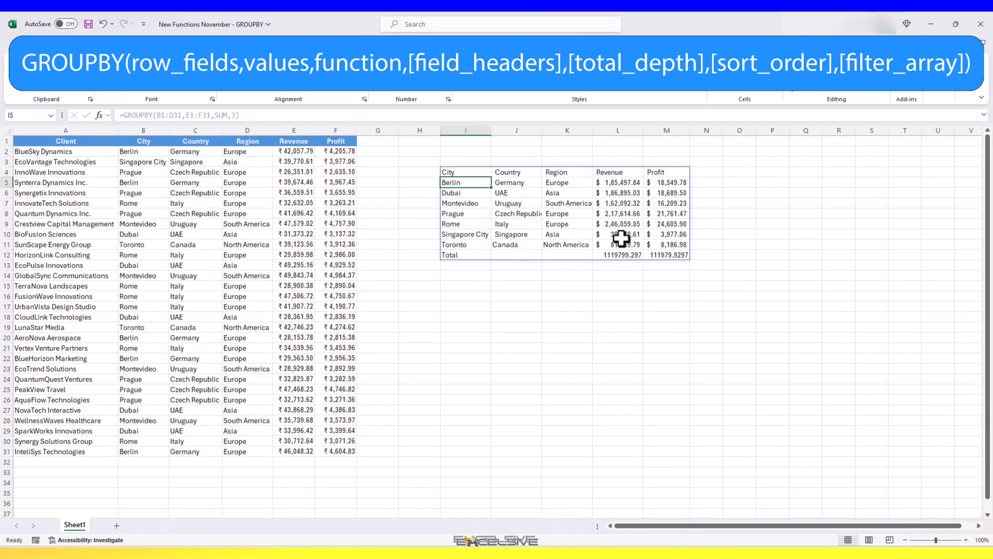
click(464, 171)
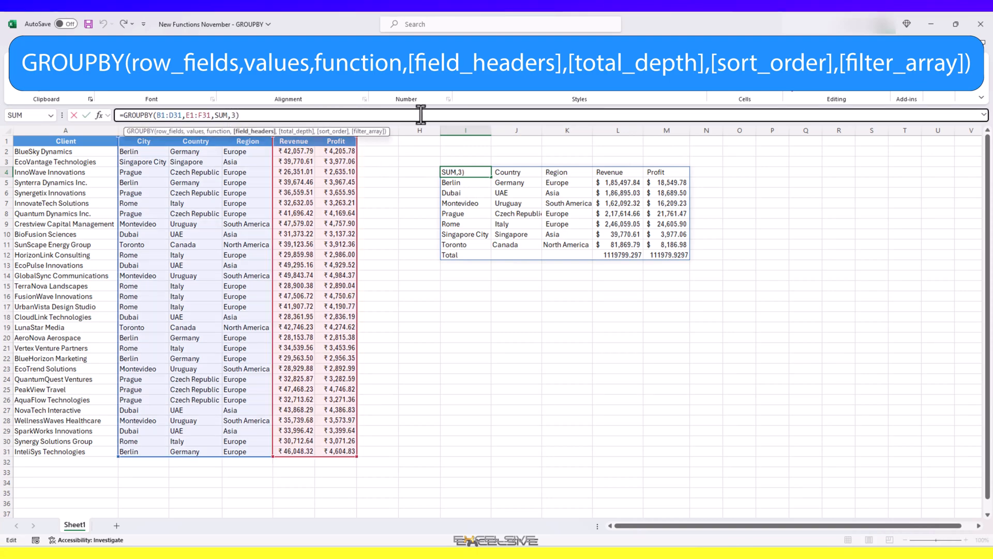
text(,)
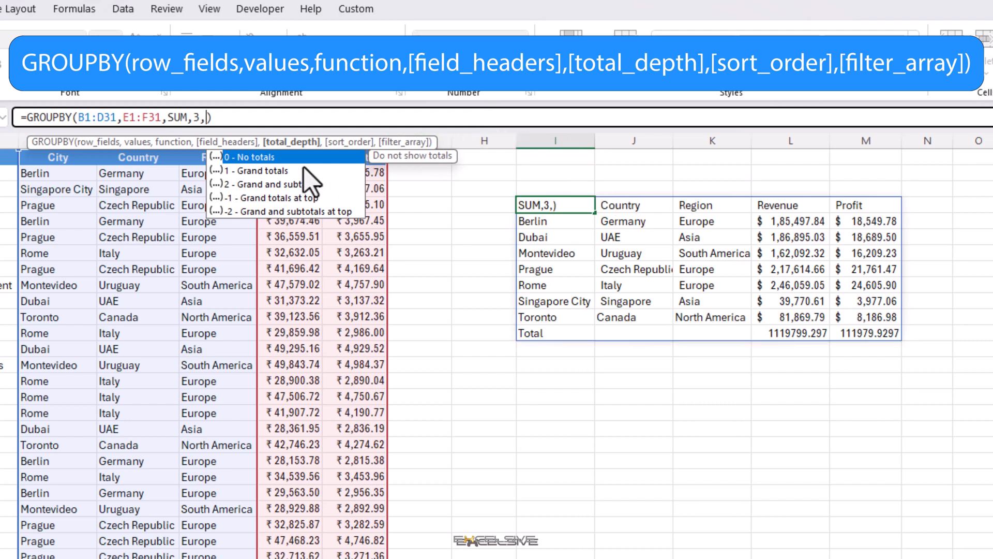
click(257, 157)
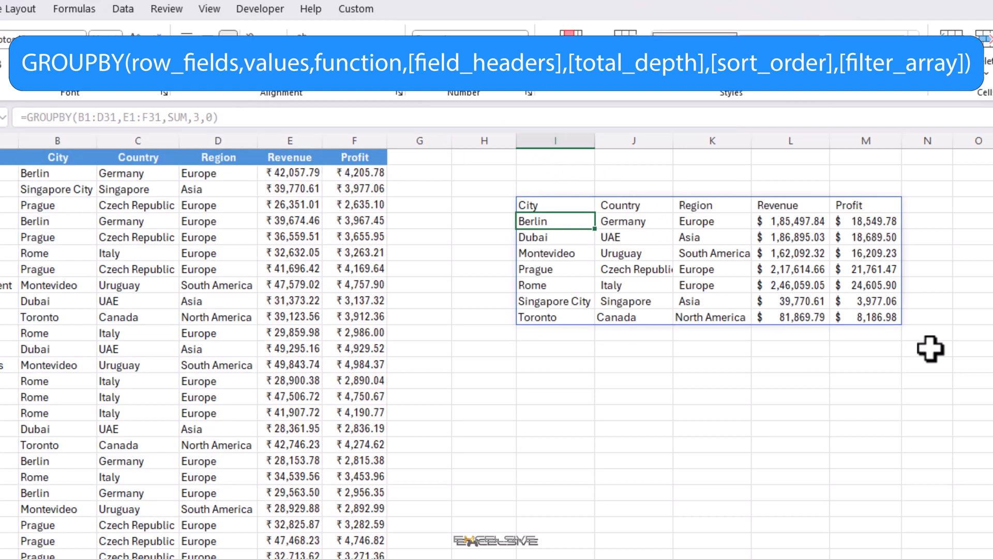
mouse_move(541, 234)
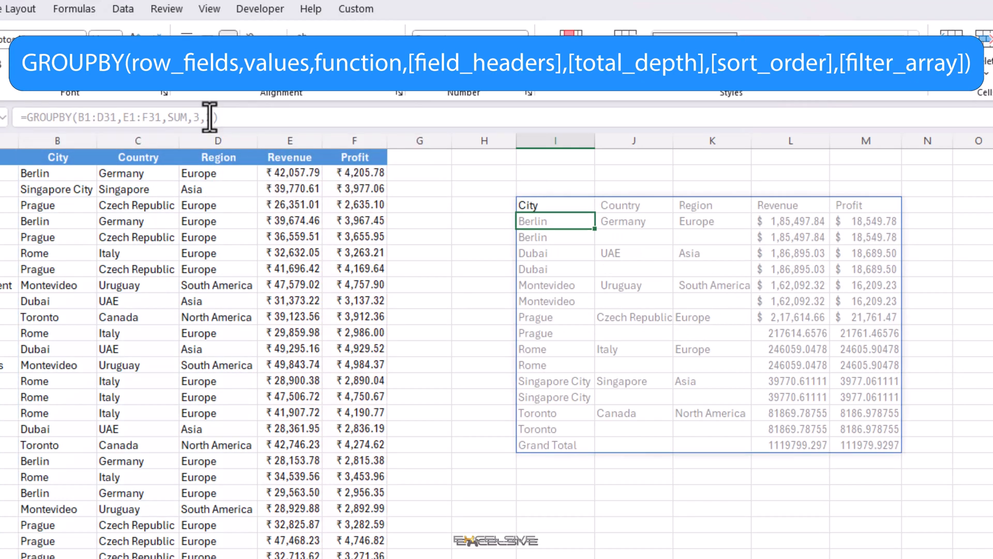
text(2)
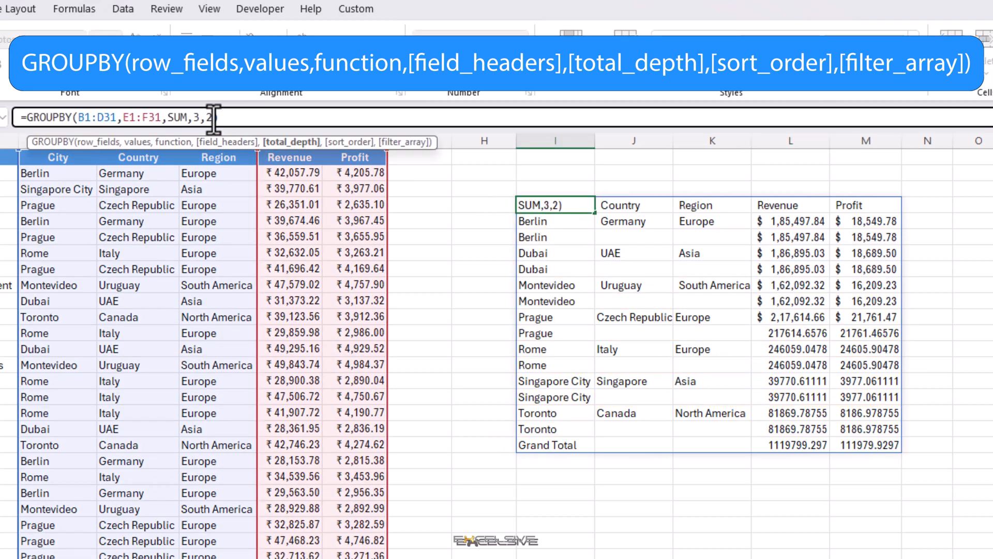
Step: Set total_depth to -1 for a top Total row and format L:M as US dollar accounting
key(Backspace)
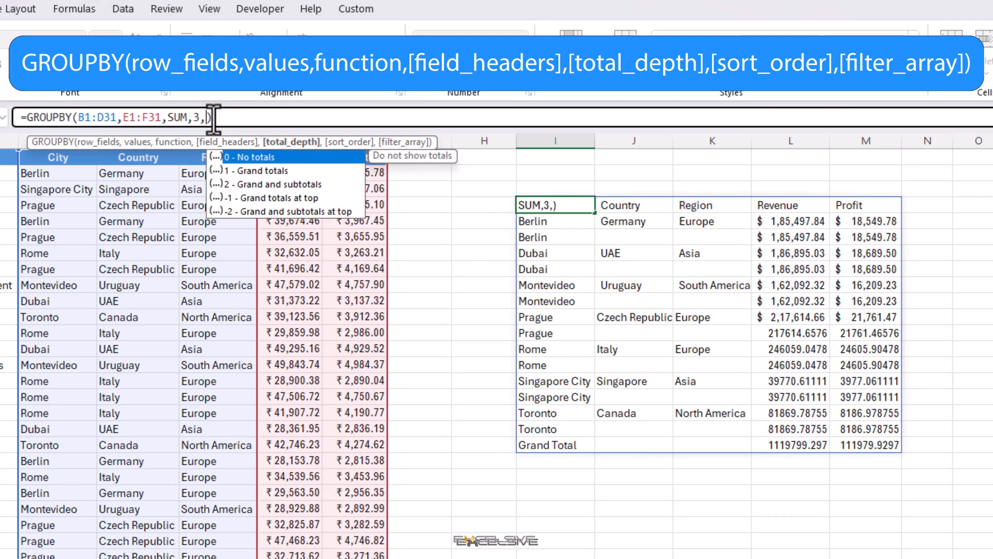
mouse_move(274, 184)
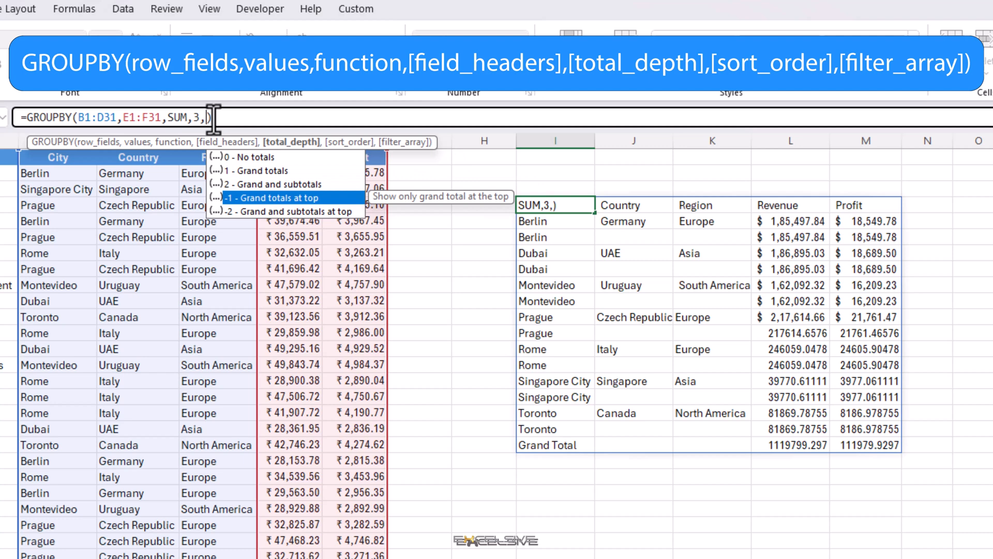
click(271, 198)
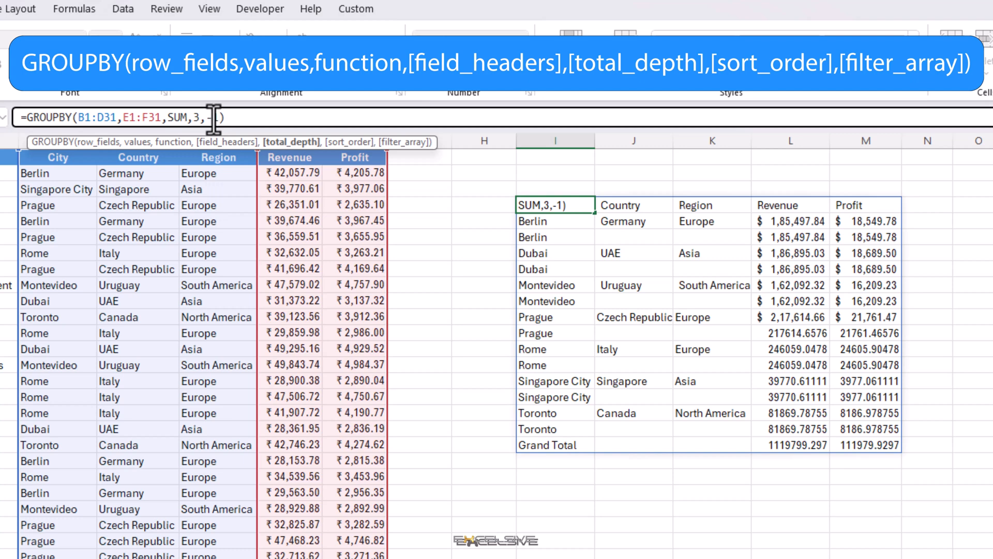
key(Enter)
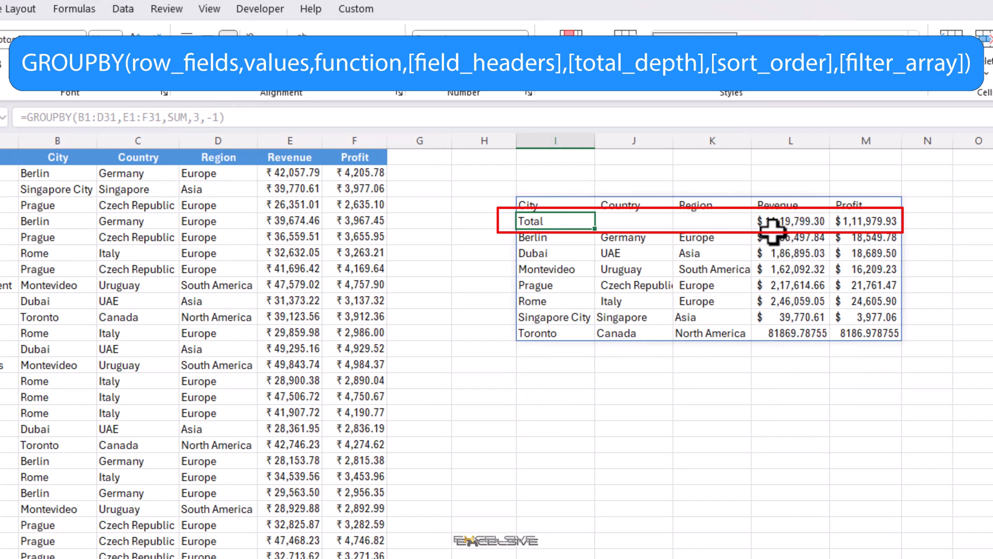
mouse_move(808, 260)
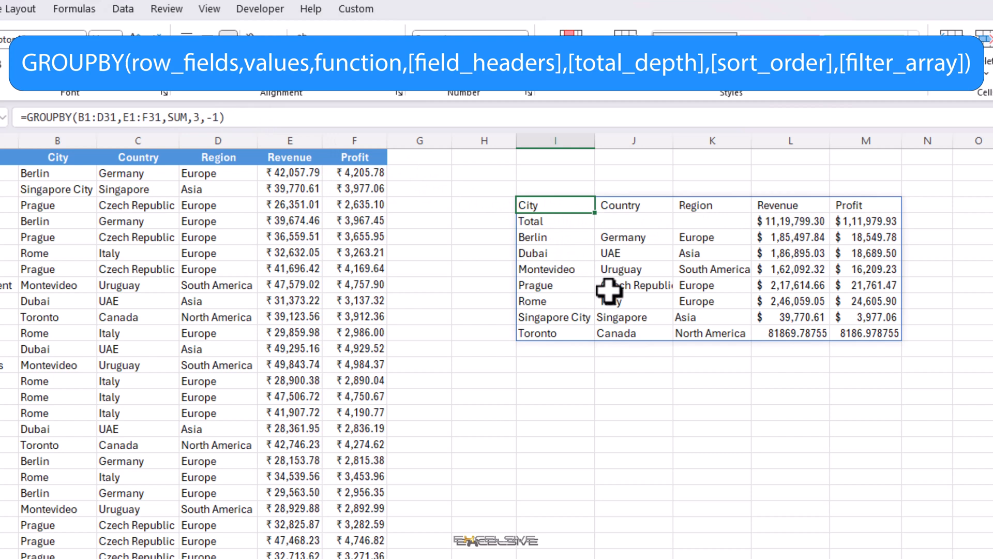
mouse_move(805, 309)
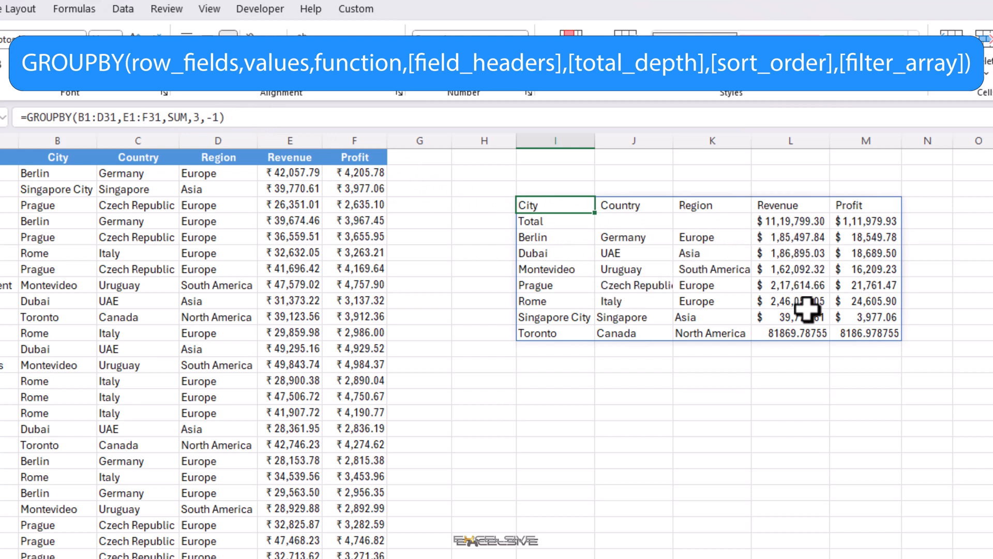
mouse_move(778, 221)
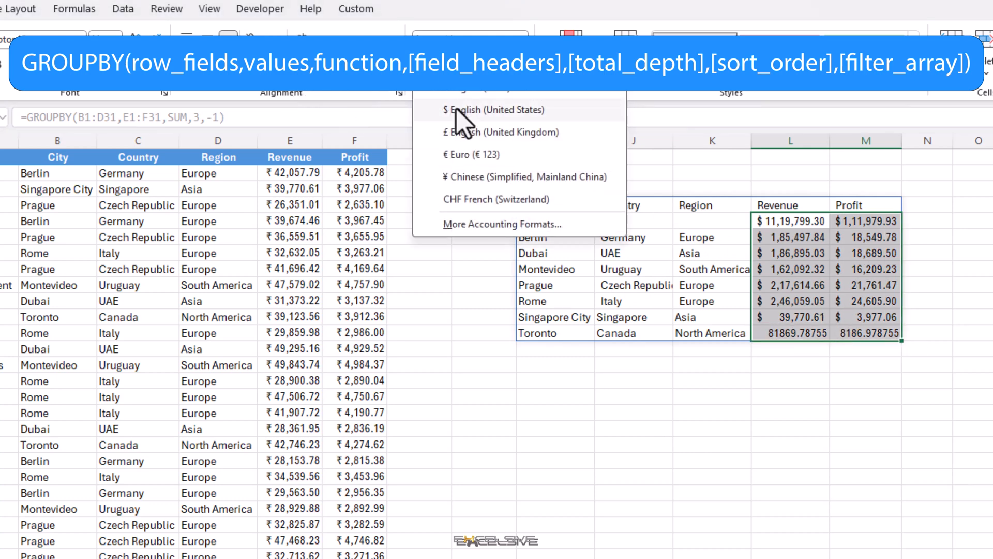
click(485, 109)
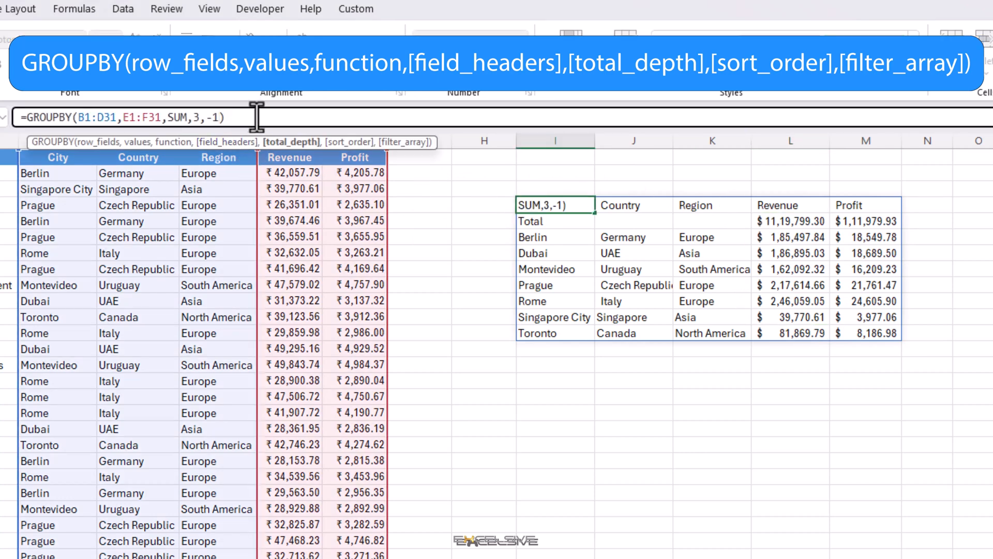
Step: Add sort_order 4, then -4 to rank the city summary highest to lowest
text(,)
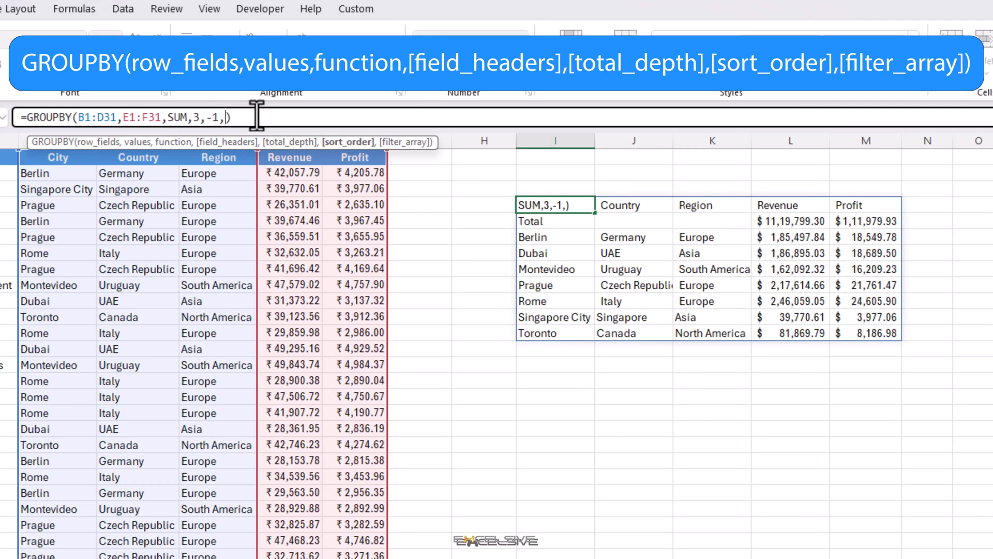
text(4)
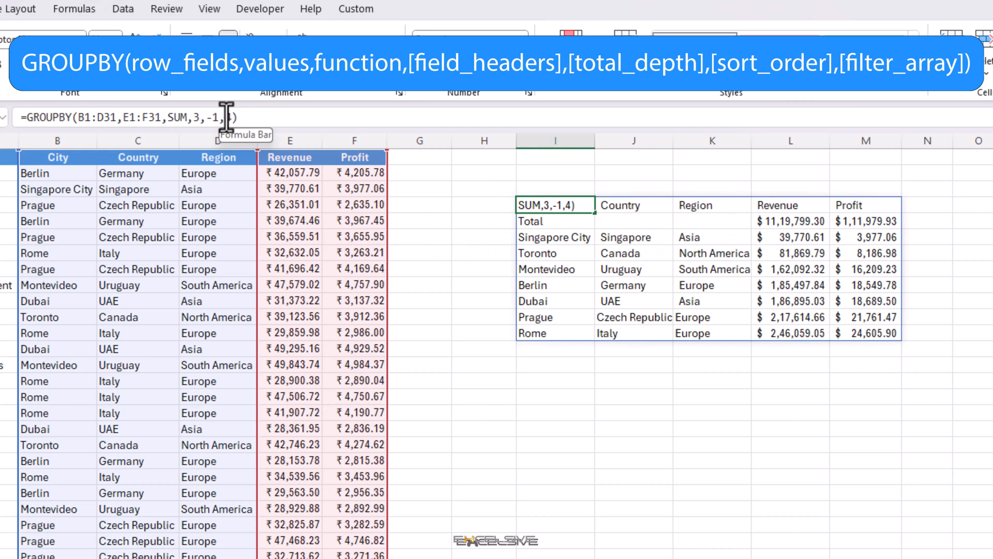
text(-4)
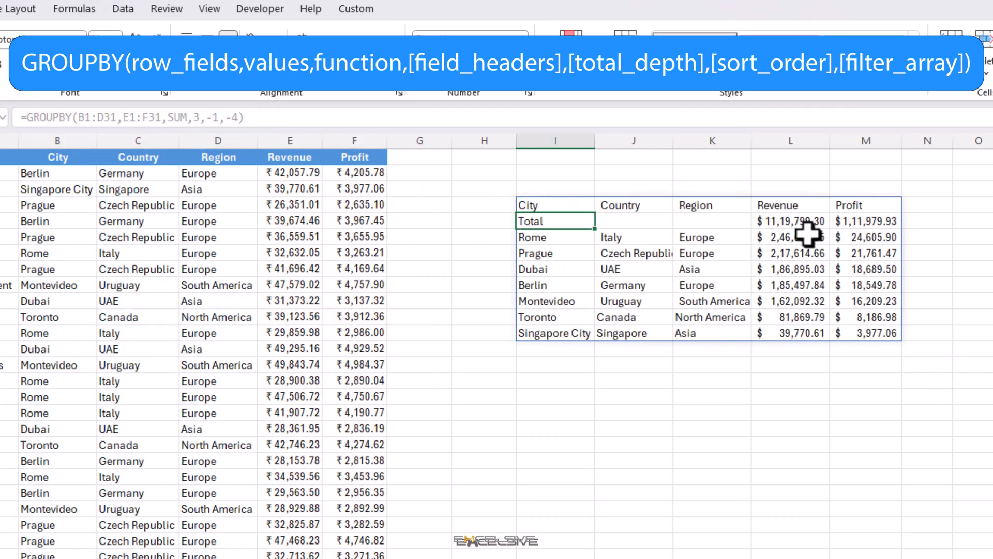
mouse_move(803, 340)
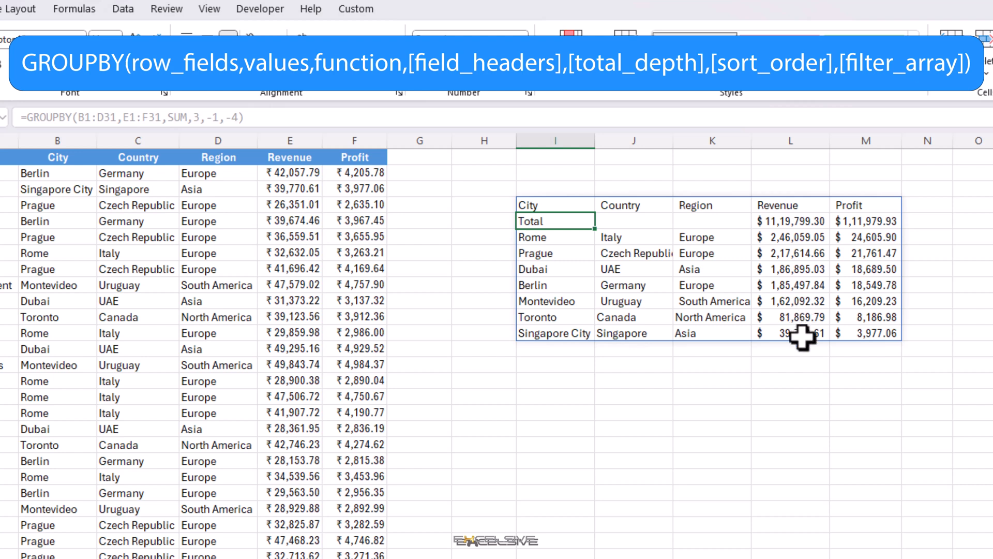
mouse_move(909, 322)
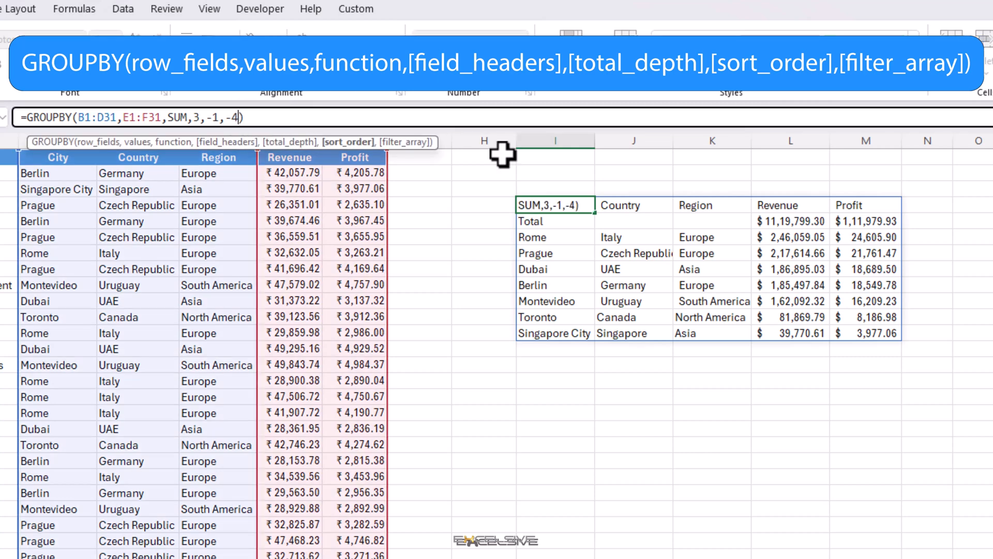
Step: Add a filter_array B1:B31<>"Dubai", then change it to D1:D31<>"Europe"
text(,)
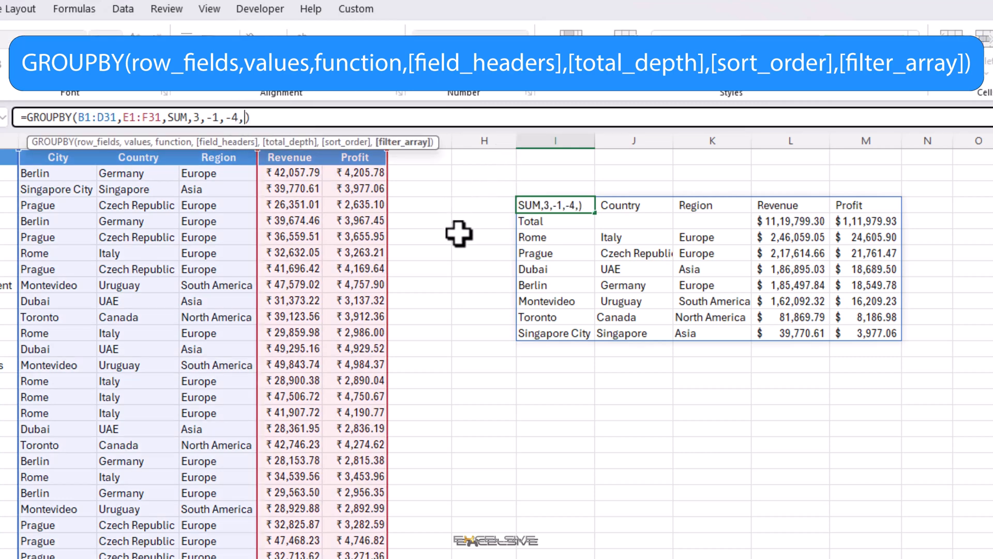
mouse_move(233, 256)
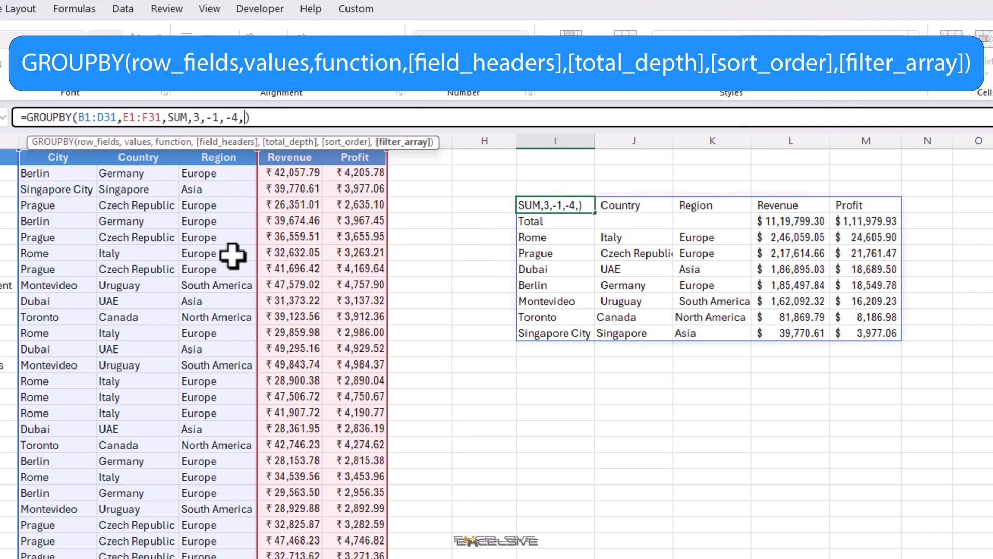
mouse_move(64, 157)
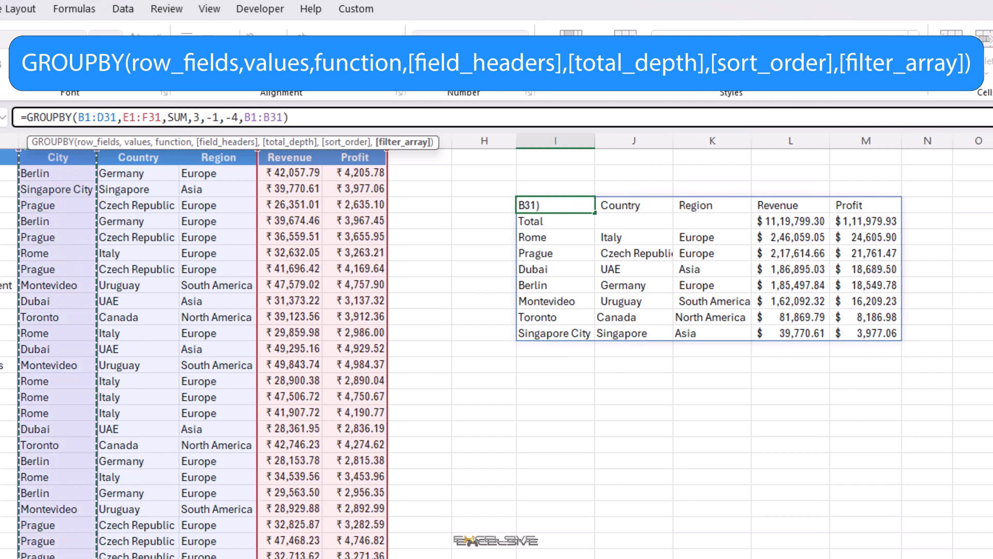
text(<)
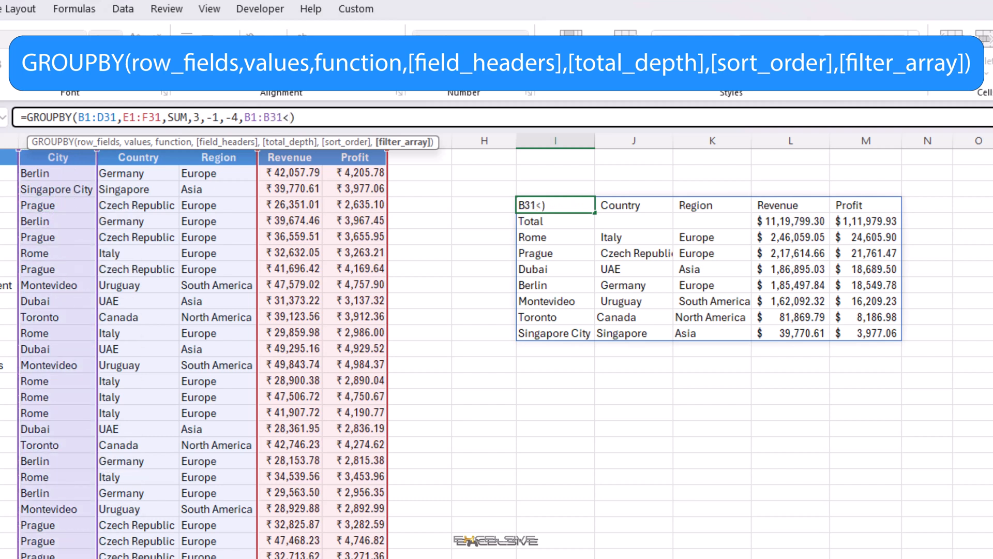
text(>)
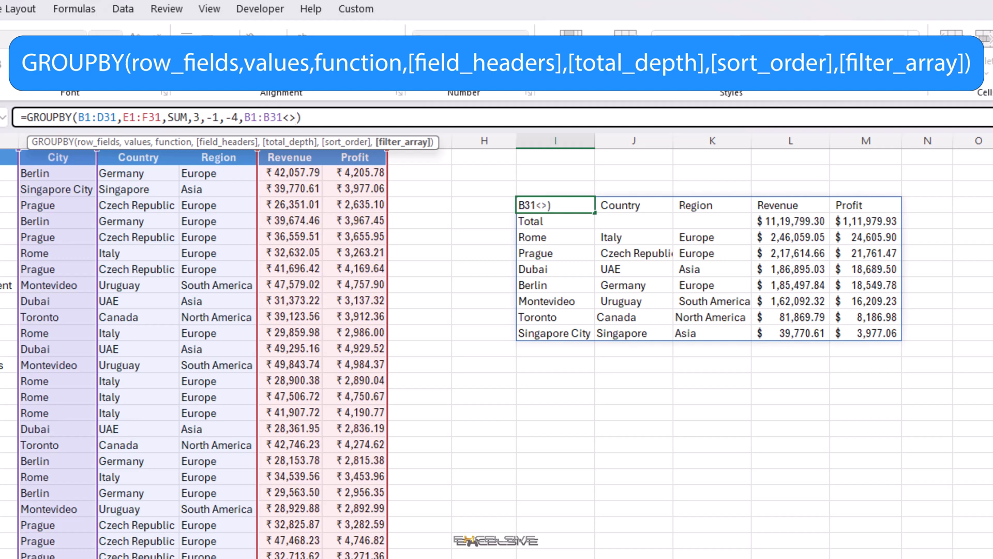
text("D)
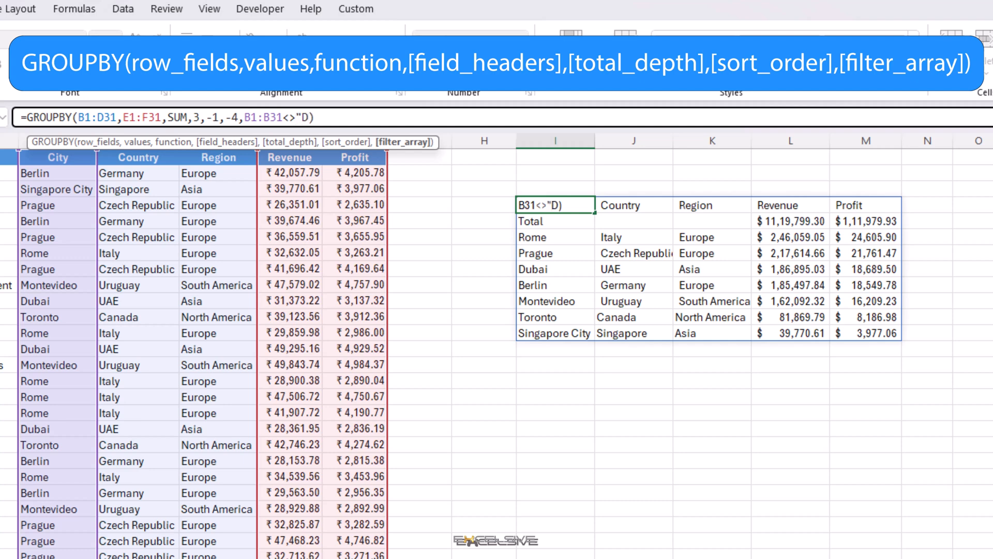
text(ubai)
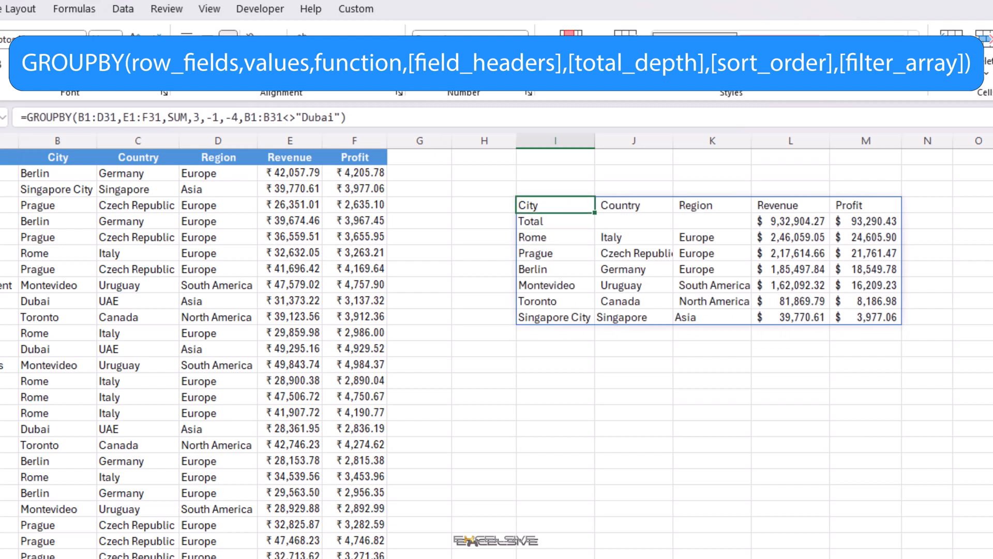
mouse_move(279, 119)
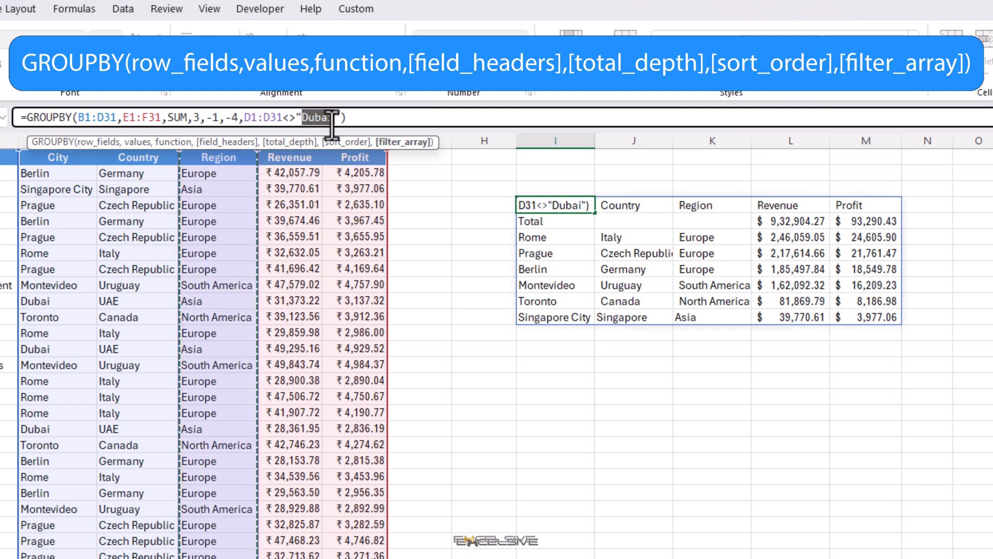
text(Europe)
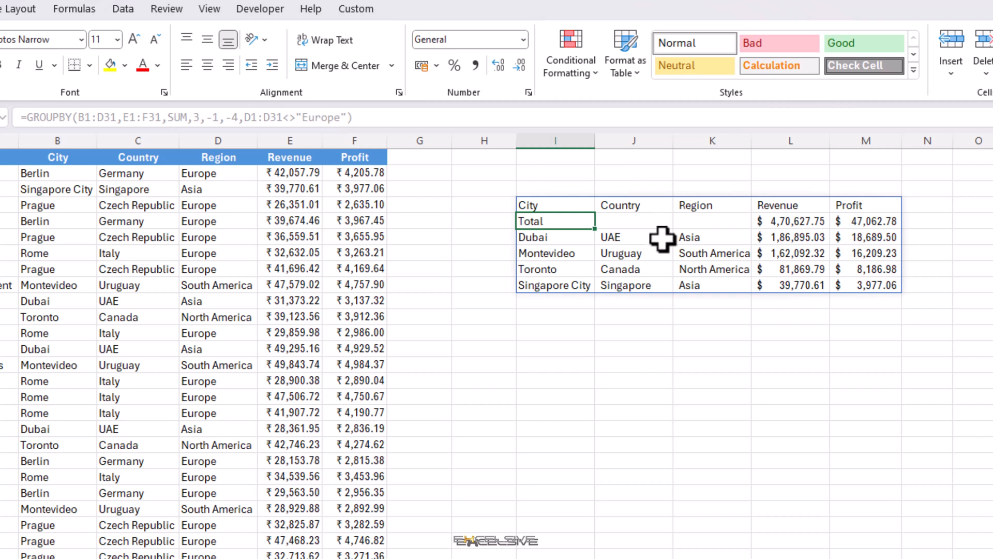
mouse_move(562, 205)
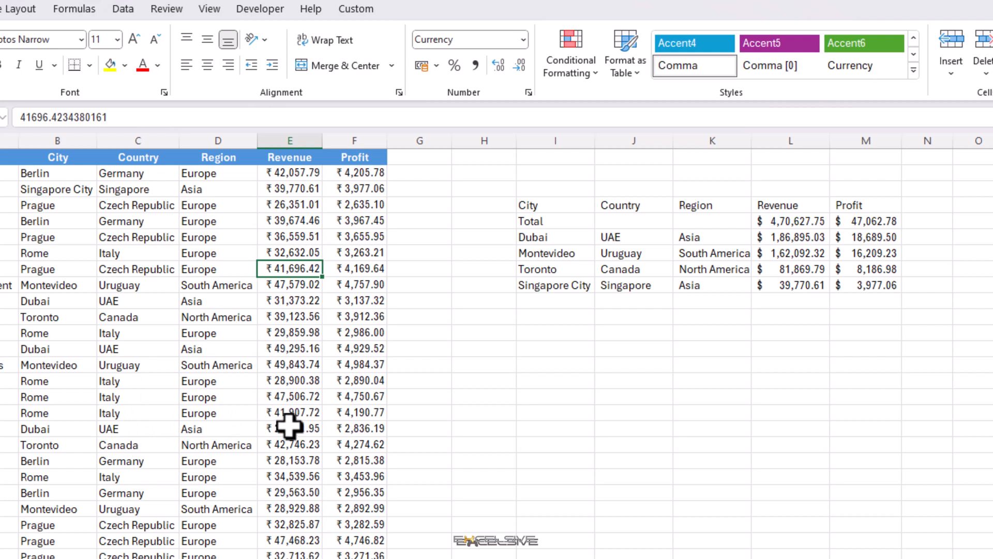
Step: Re-enter Dubai's 28361.9454664774 revenue to watch the summary recalculate, then begin =GROUPBY( below
click(292, 428)
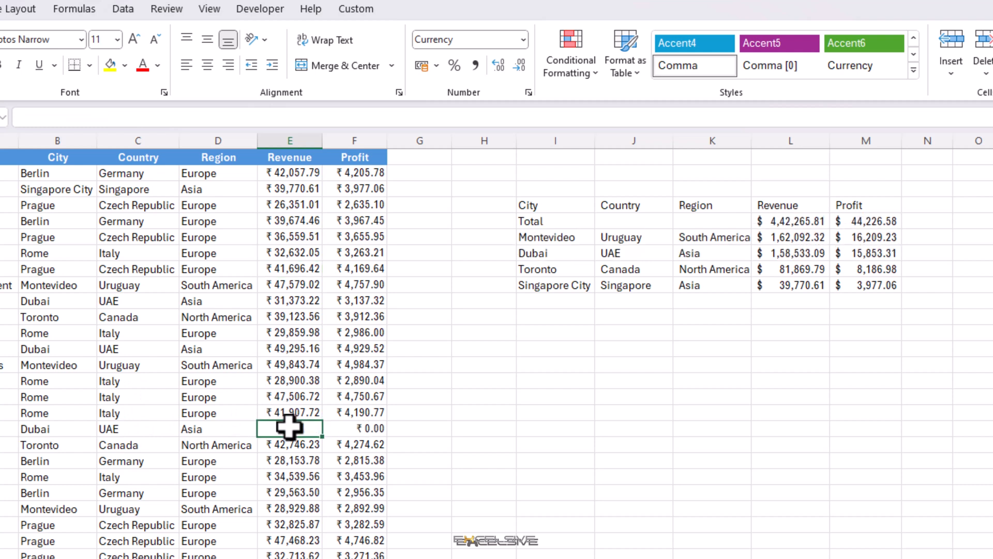
text(28361.9454664774)
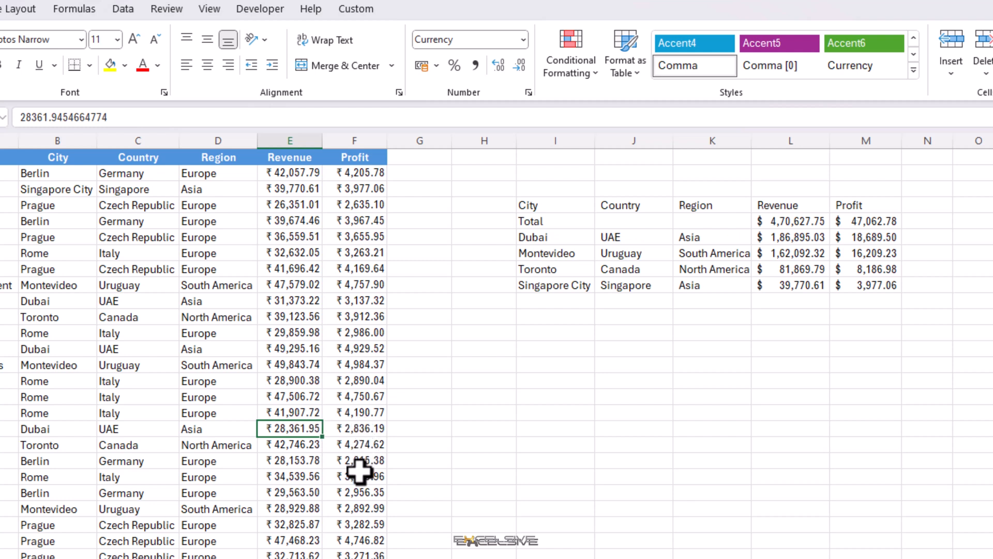
click(548, 205)
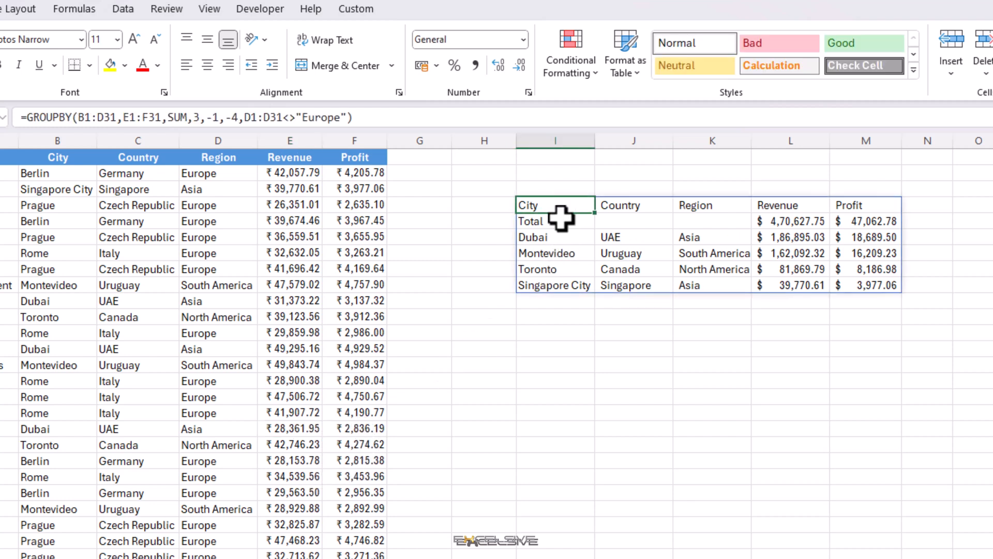
mouse_move(530, 332)
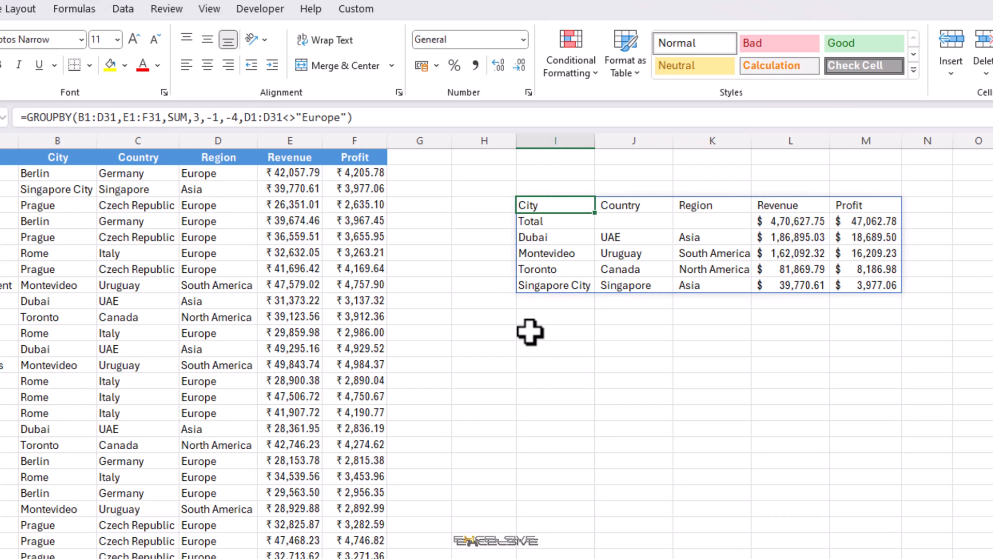
click(544, 333)
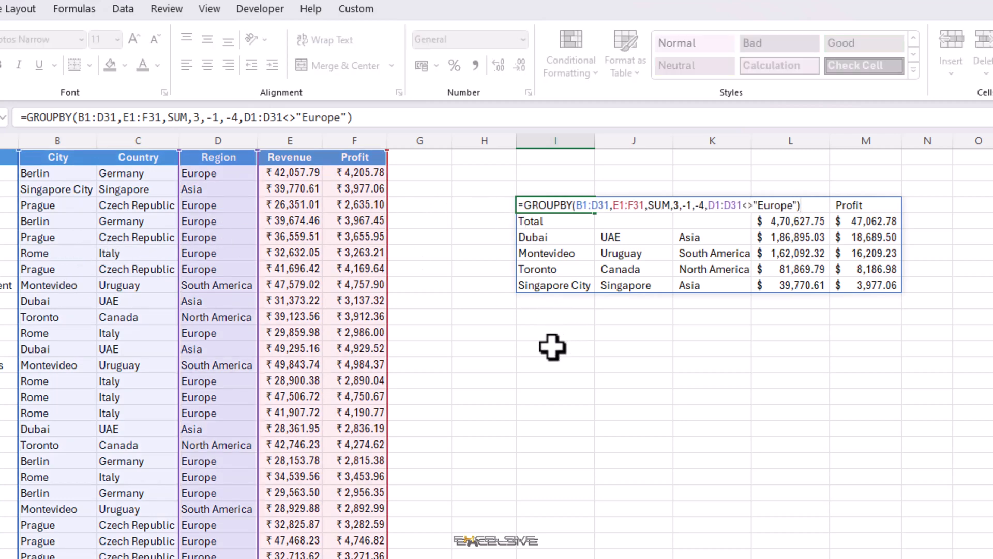
key(Enter)
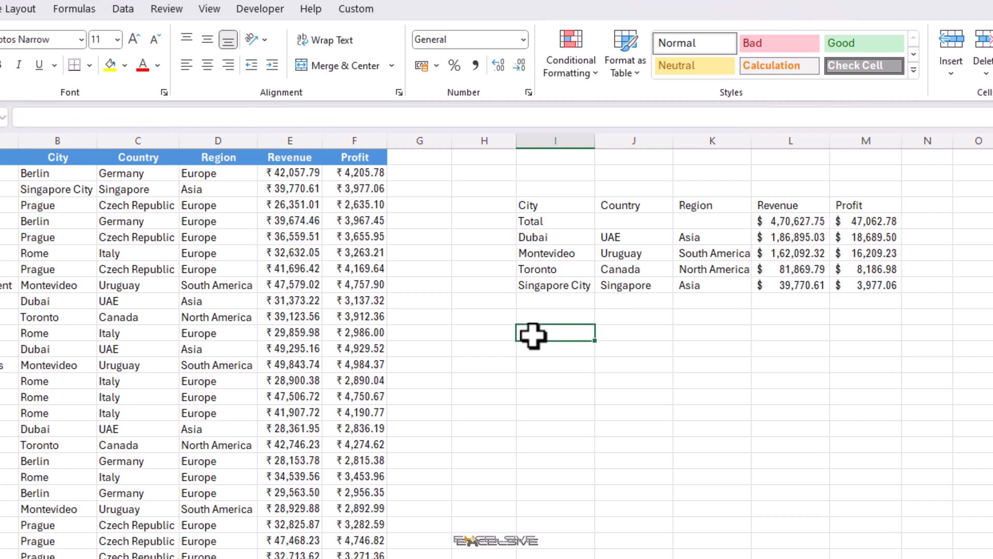
text(=GROUPBY()
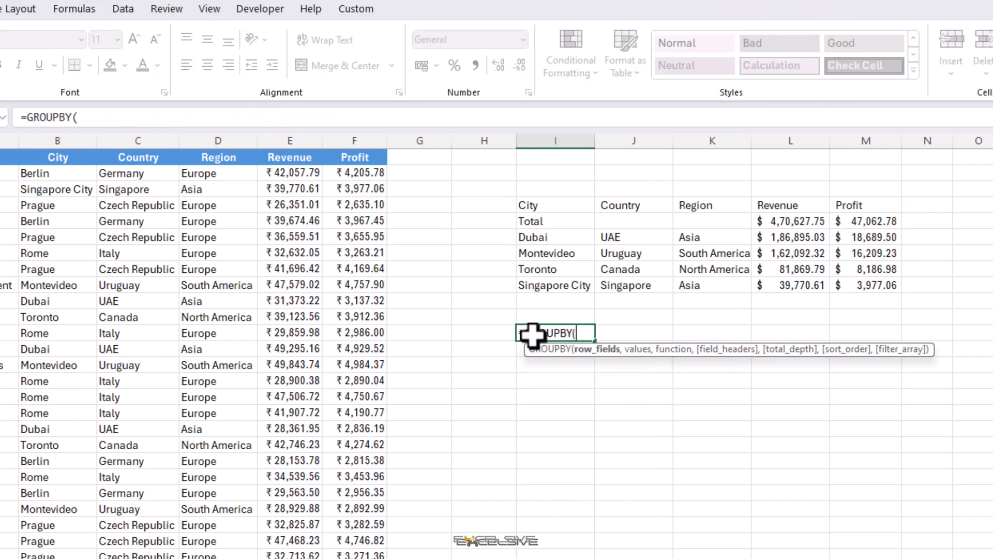
Step: Complete =GROUPBY(CHOOSECOLS(A1:F31,2,4),E1:F31,AVERAGE) for average revenue and profit by city and region
text(ch)
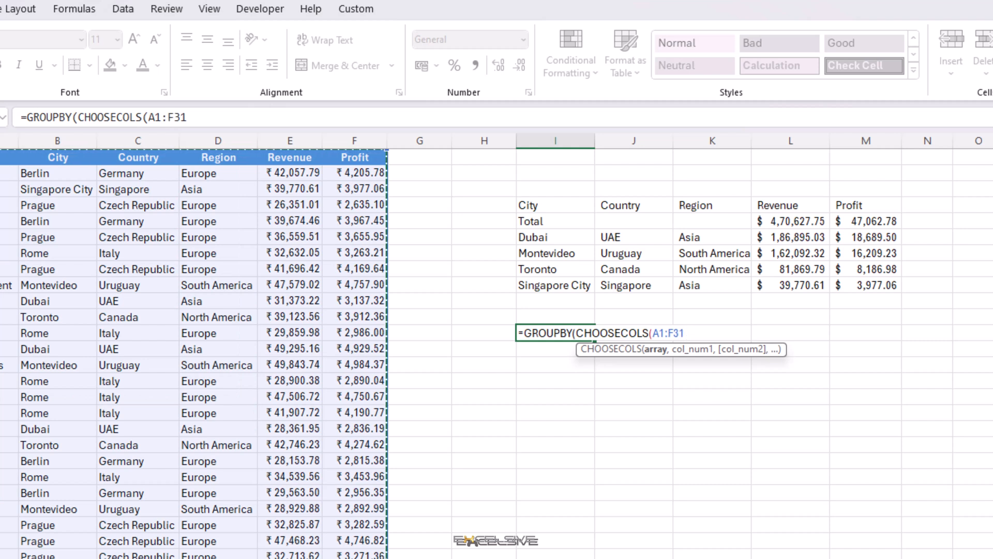
text(,2)
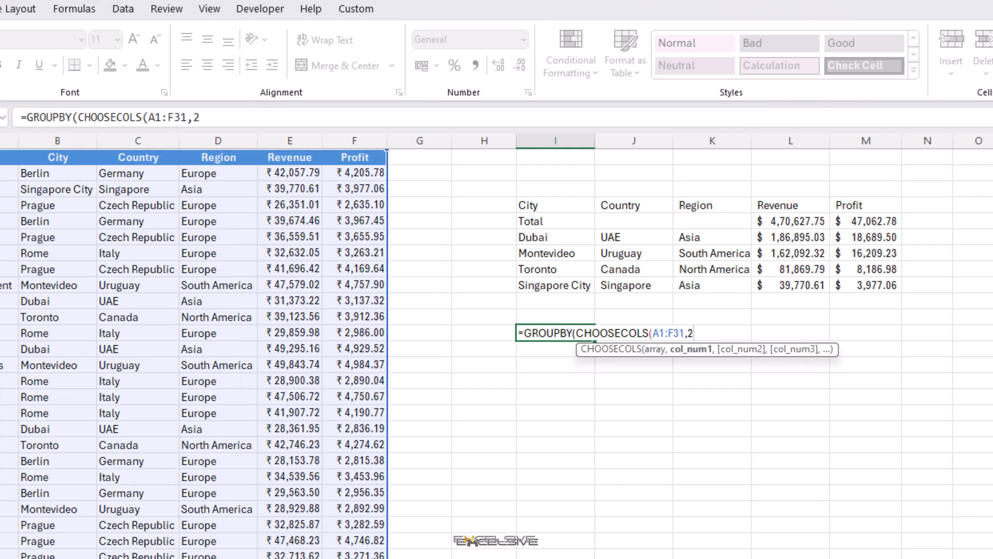
text(,4)
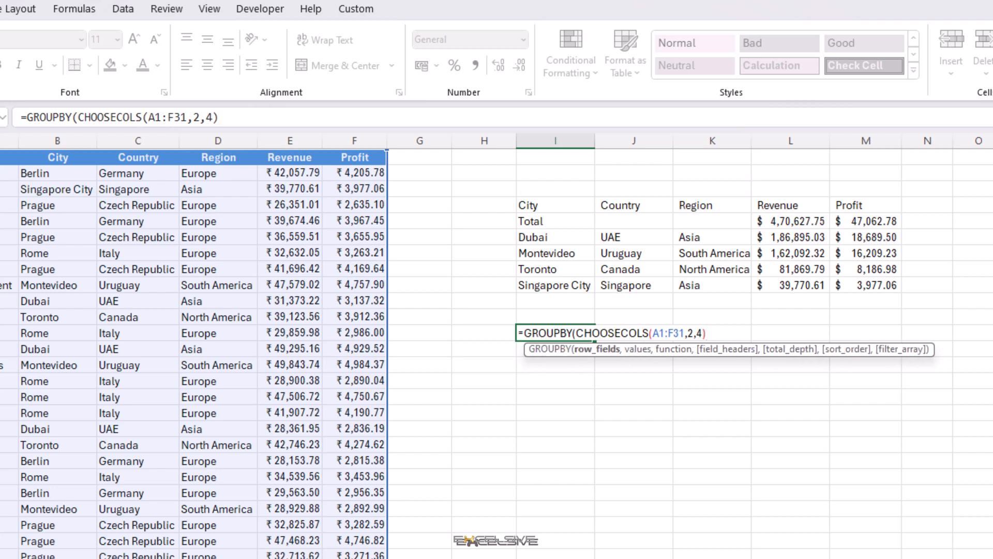
text(,)
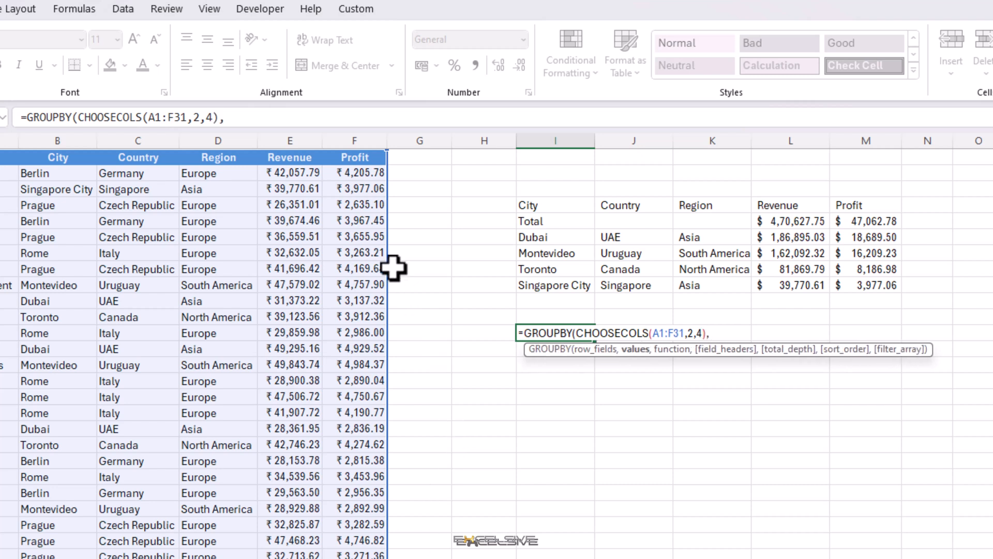
mouse_move(290, 158)
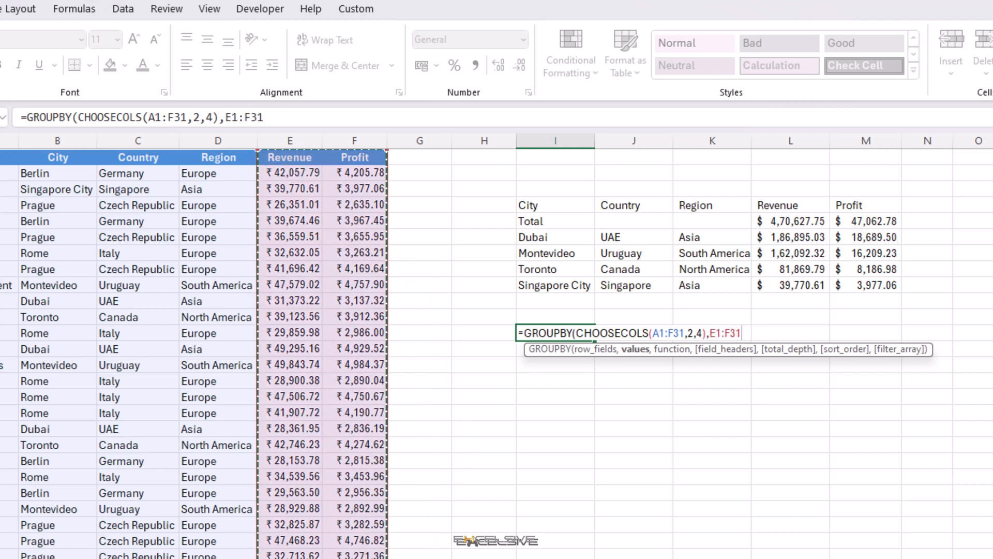
text(,)
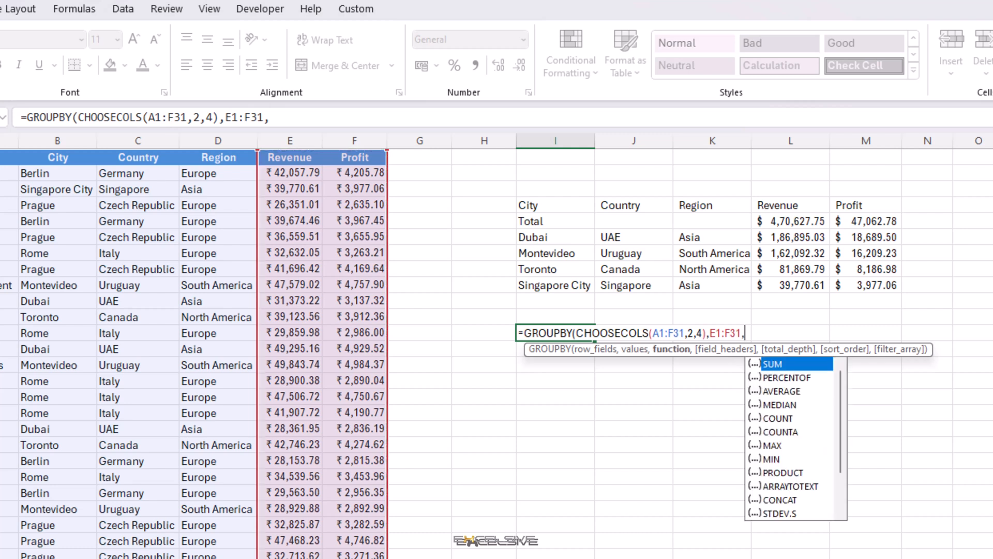
text(AVERAGE))
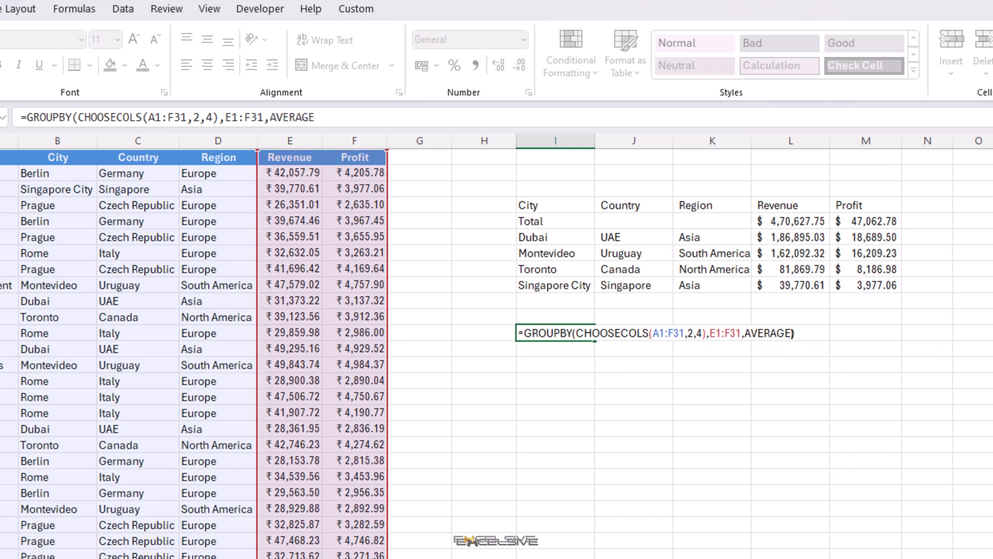
key(Enter)
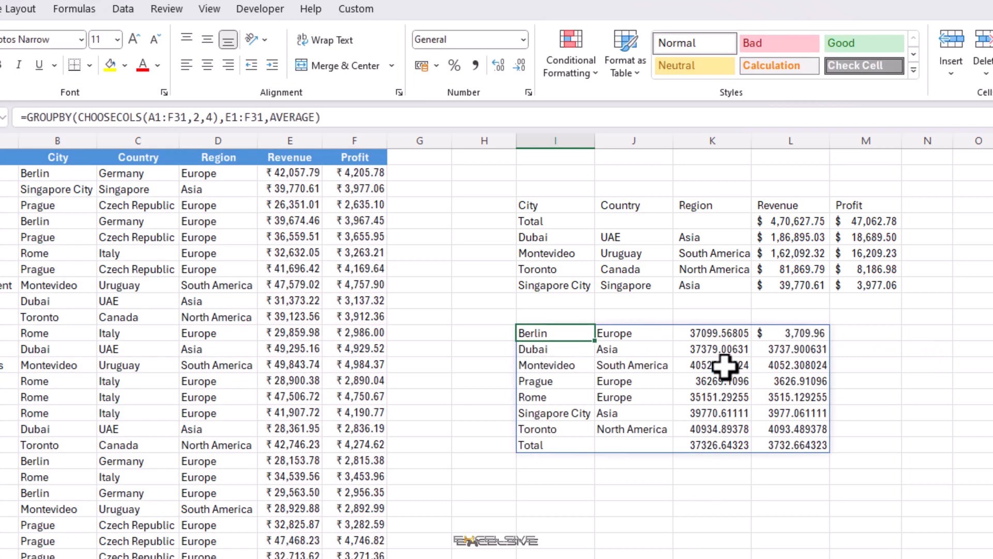
mouse_move(544, 508)
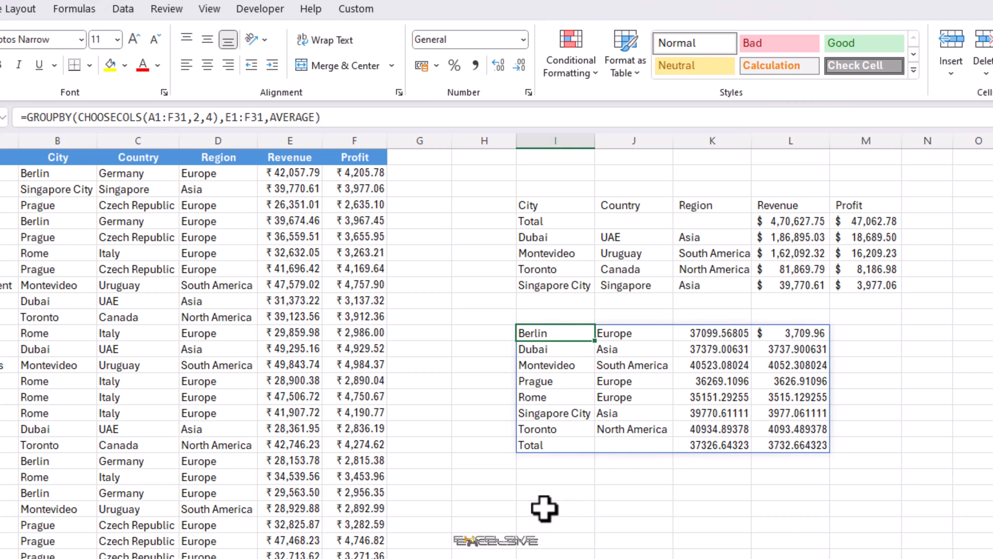
Step: Format the average Revenue and Profit values K22:L30 as dollar accounting, then begin the city dropdown
click(545, 508)
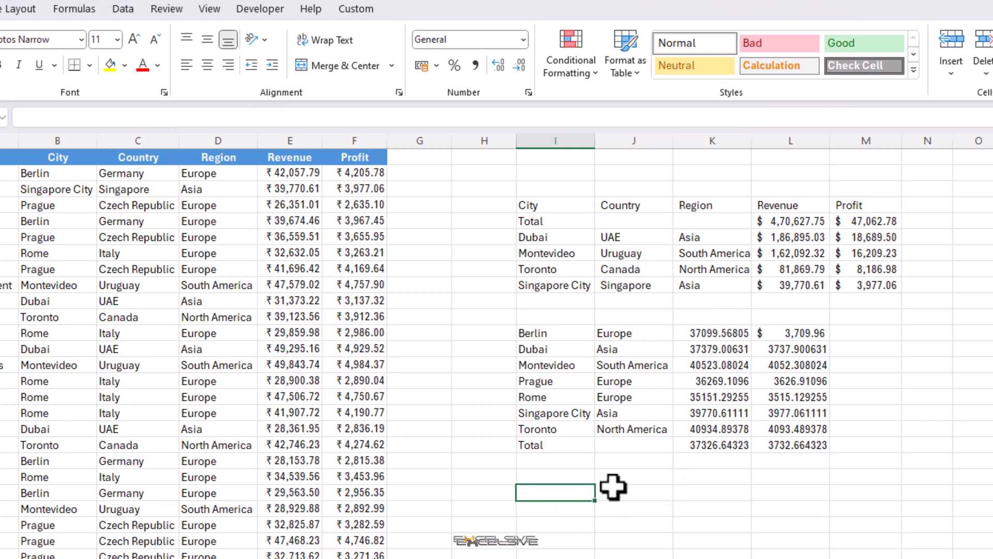
click(718, 334)
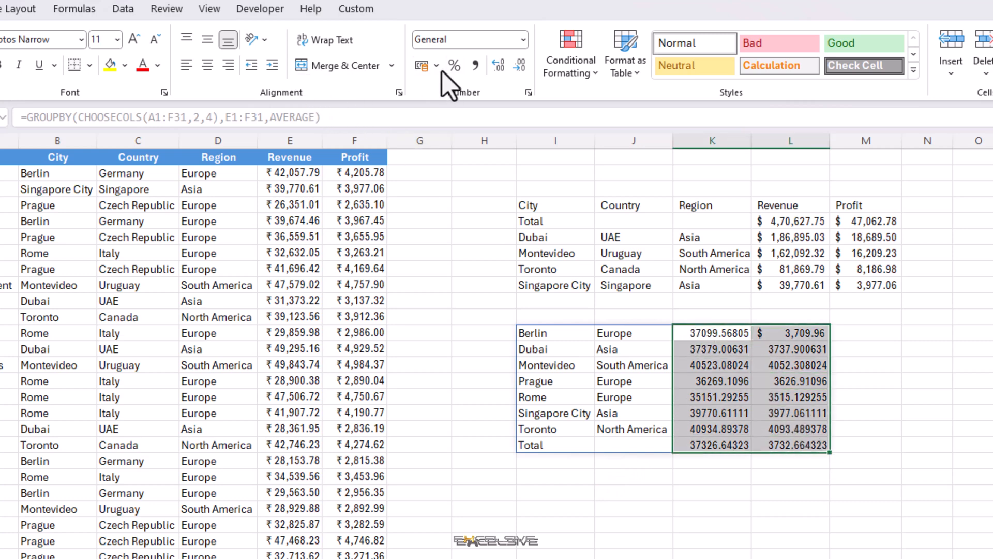
click(421, 65)
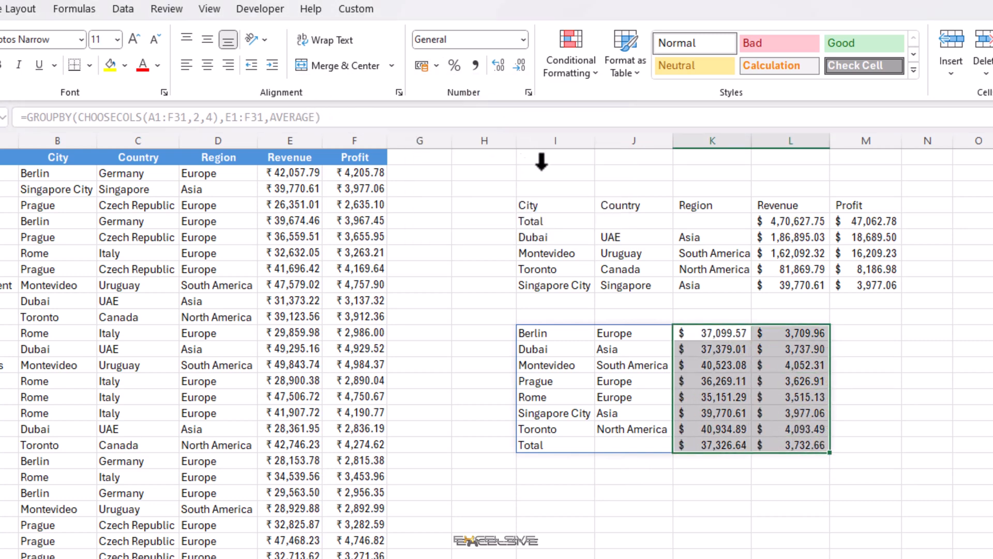
click(555, 494)
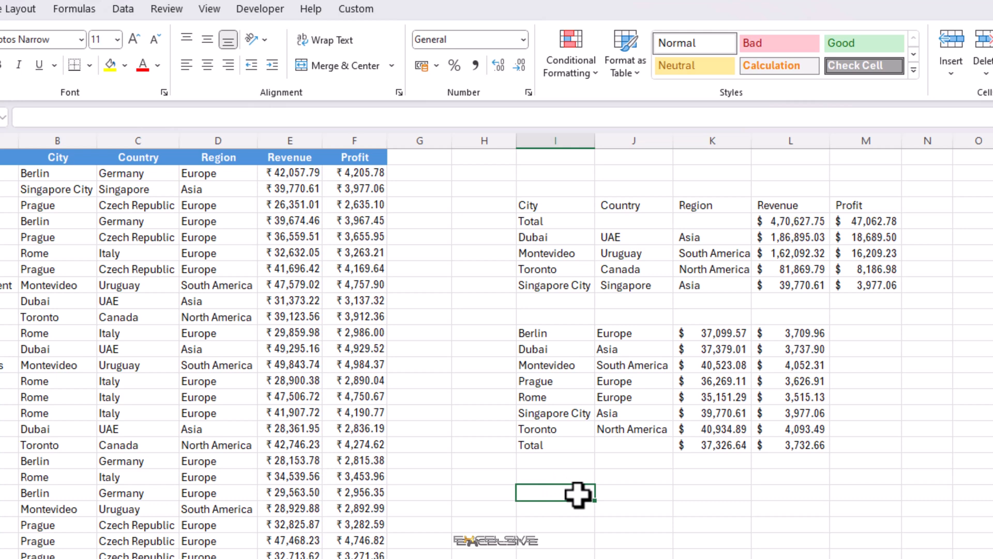
mouse_move(152, 47)
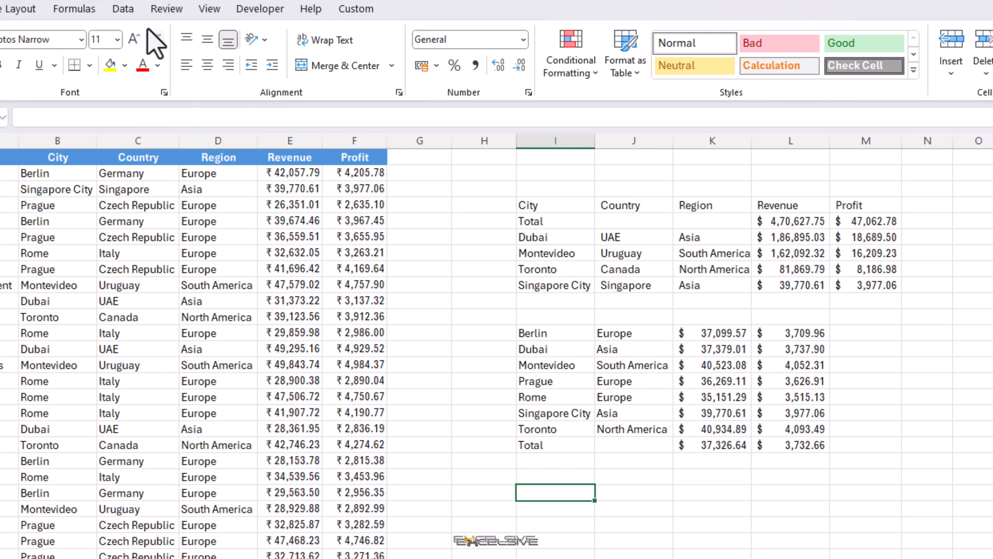
click(123, 8)
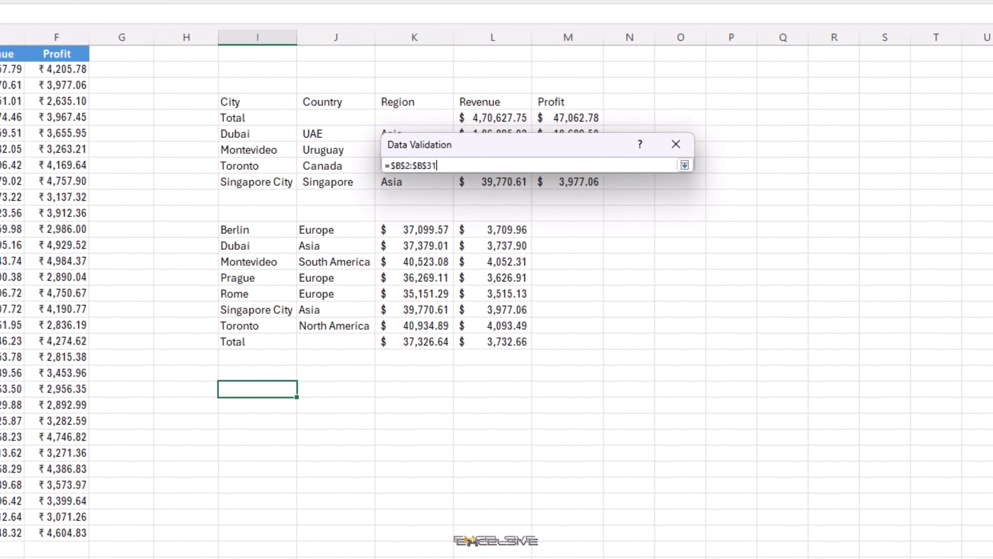
Step: Confirm the List validation sourced from $B$2:$B$31 and choose Berlin from the dropdown
click(685, 164)
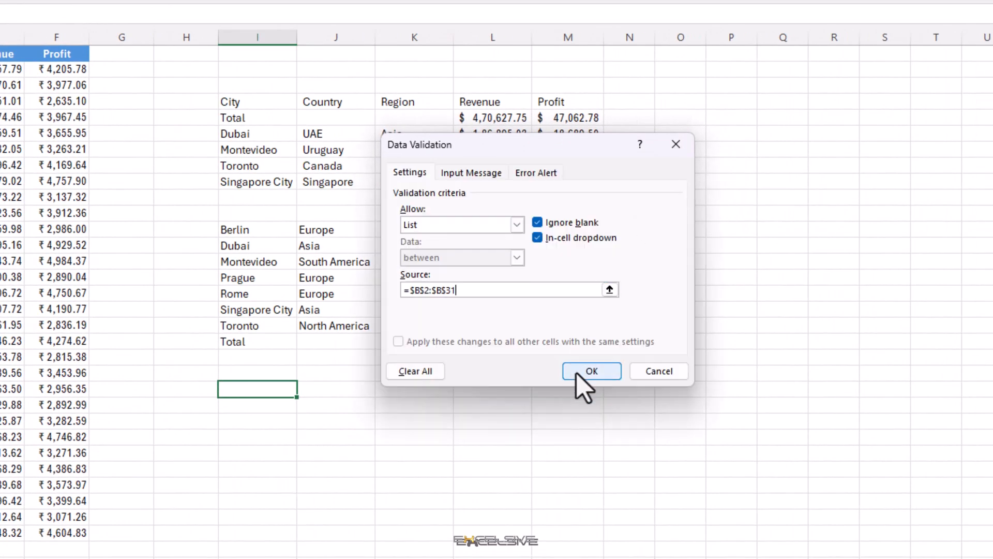
click(592, 371)
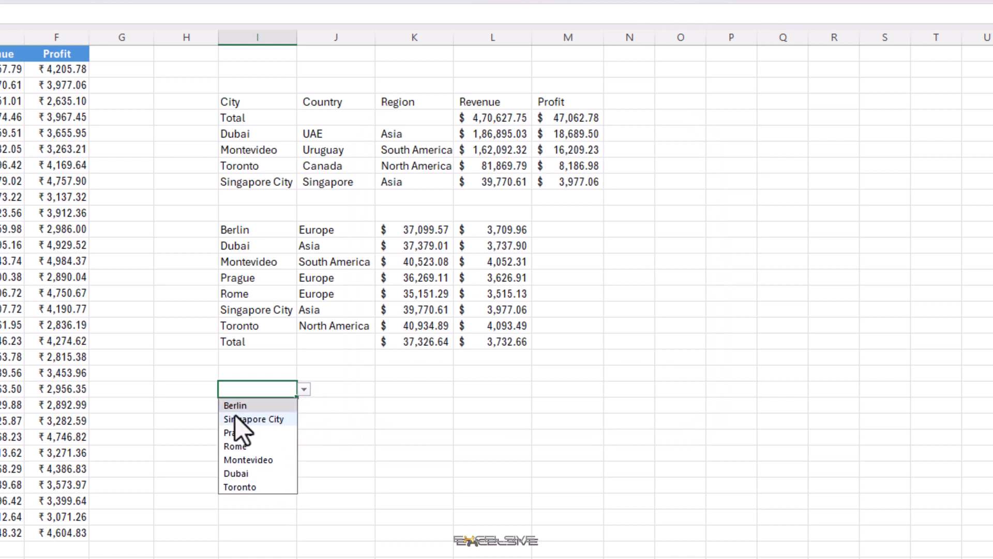
click(235, 406)
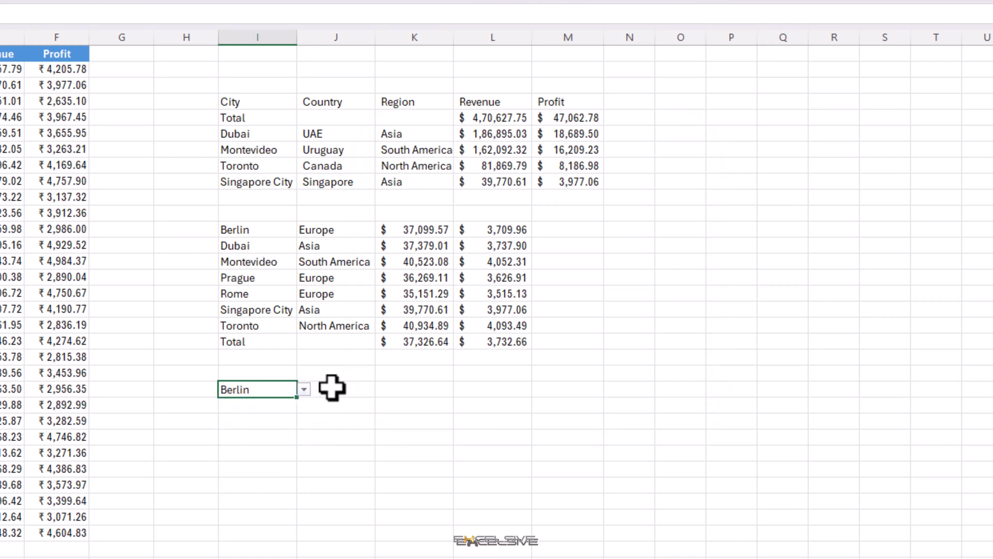
click(335, 389)
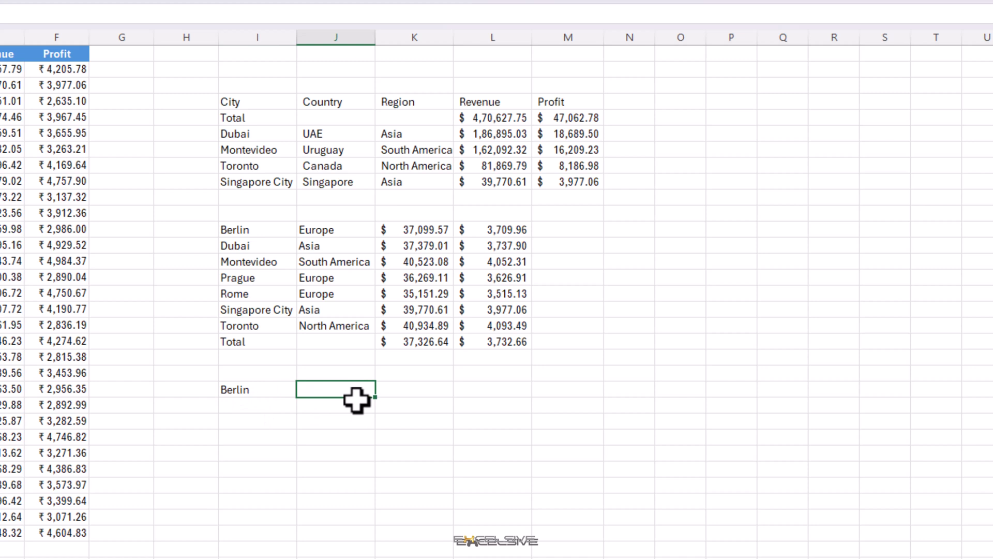
Step: Enter =VLOOKUP(I22,GROUPBY(B1:B31,E1:E31,SUM),2,FALSE) to return Berlin's revenue total 185497.8402
text(=vl)
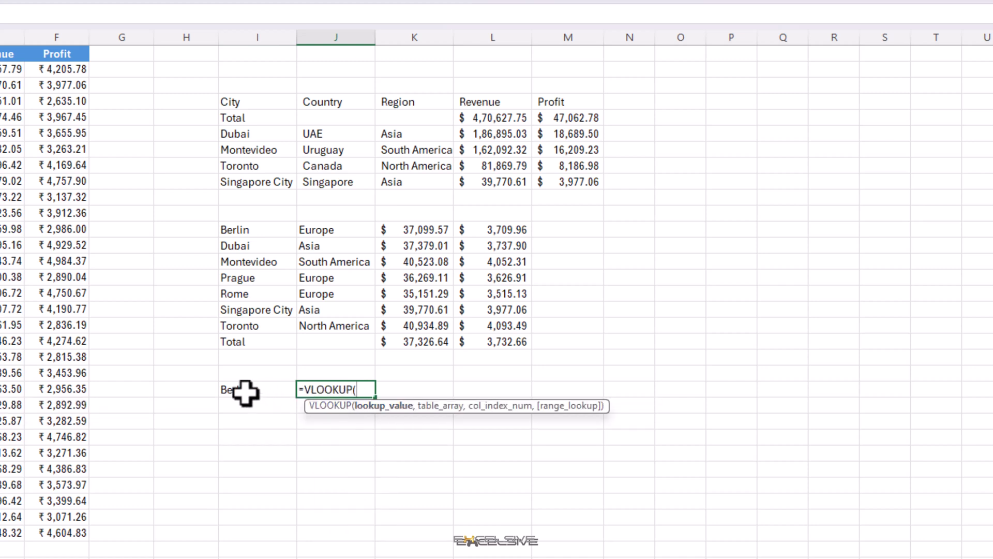
click(240, 389)
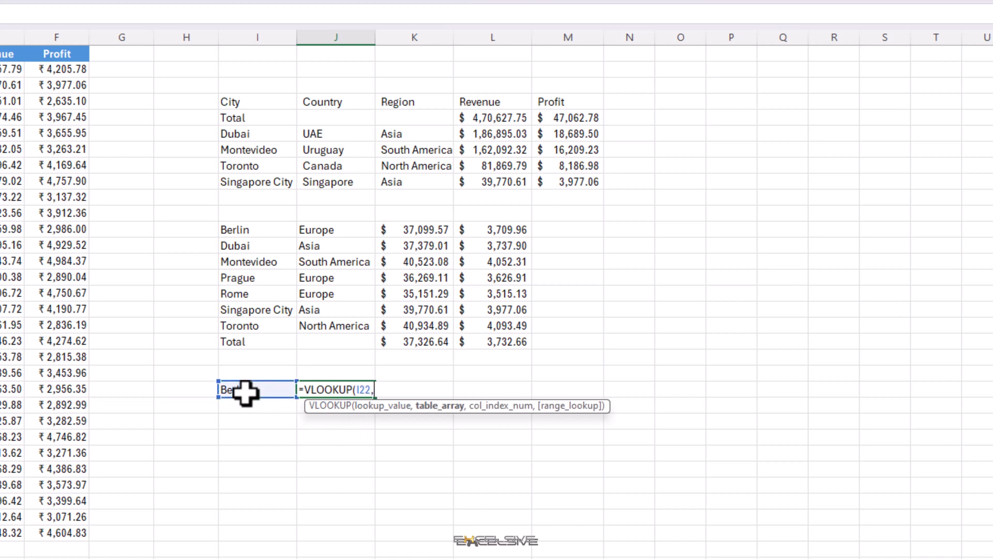
text(gr)
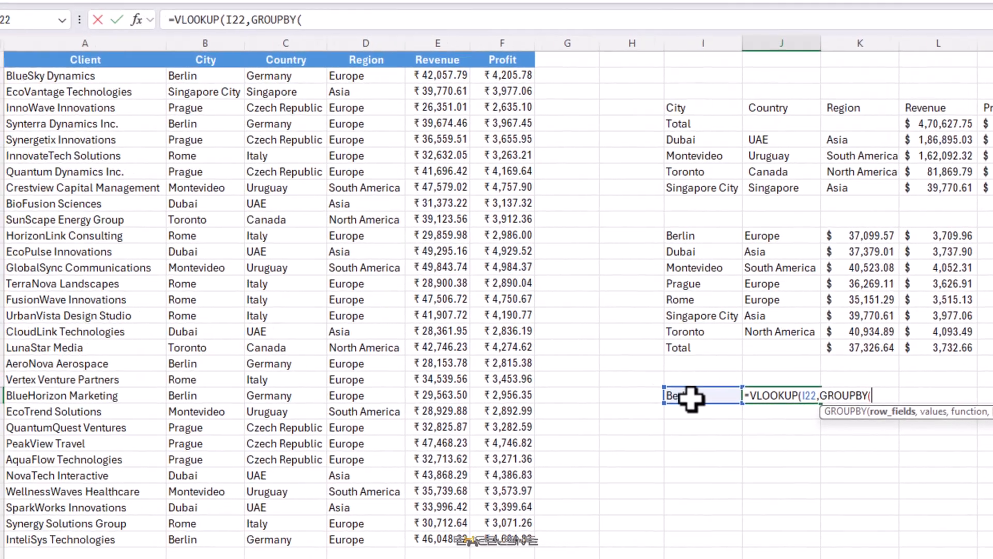
text(B1:B31,E1:E31,SUM))
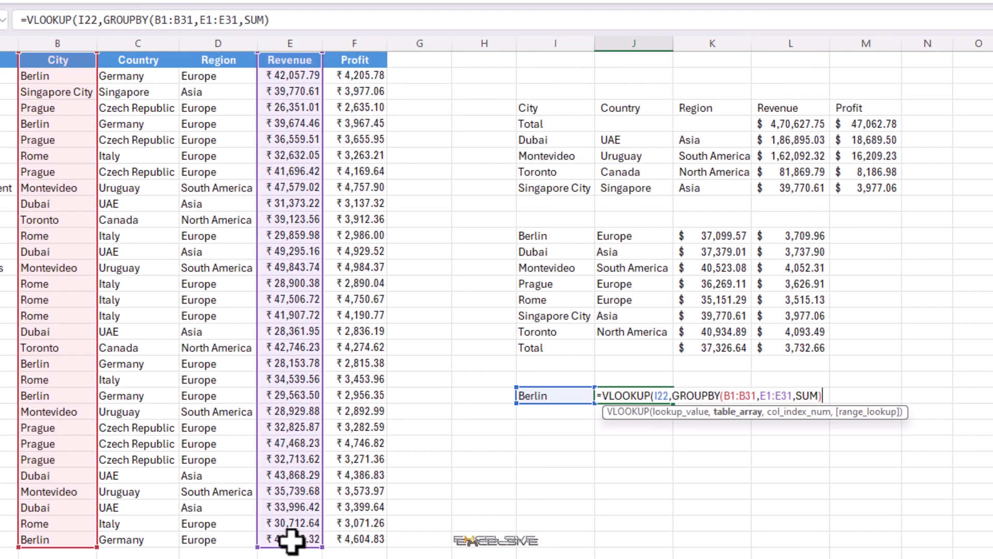
text(,)
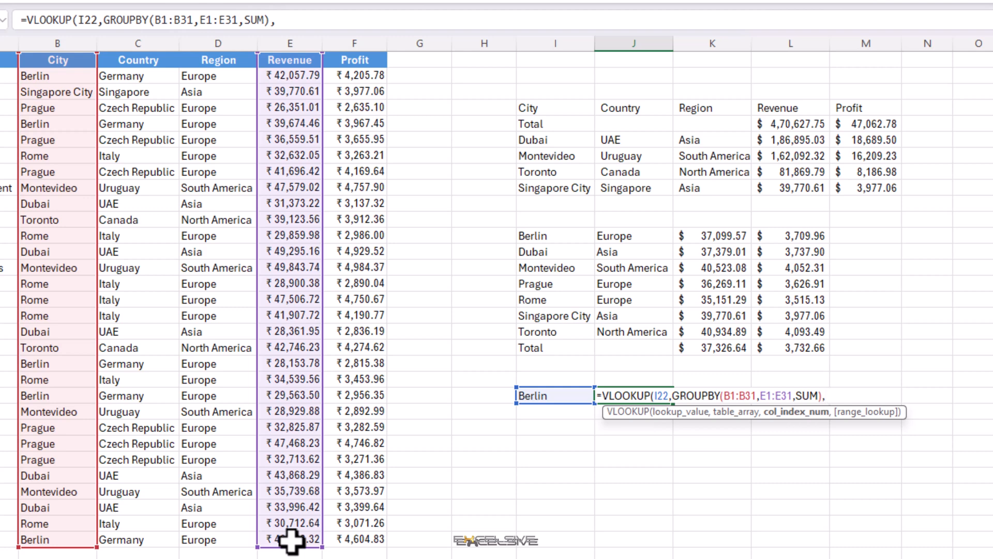
text(2)
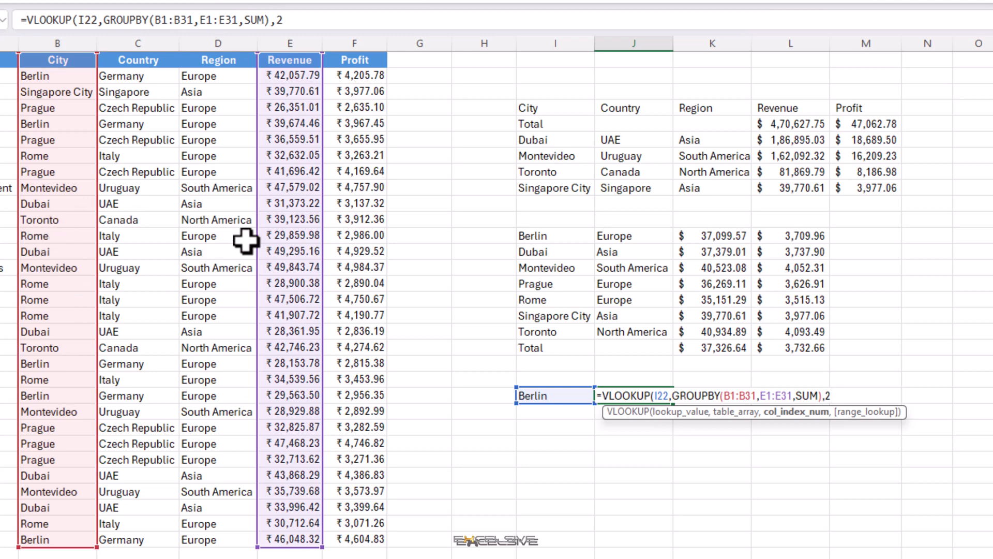
text(,)
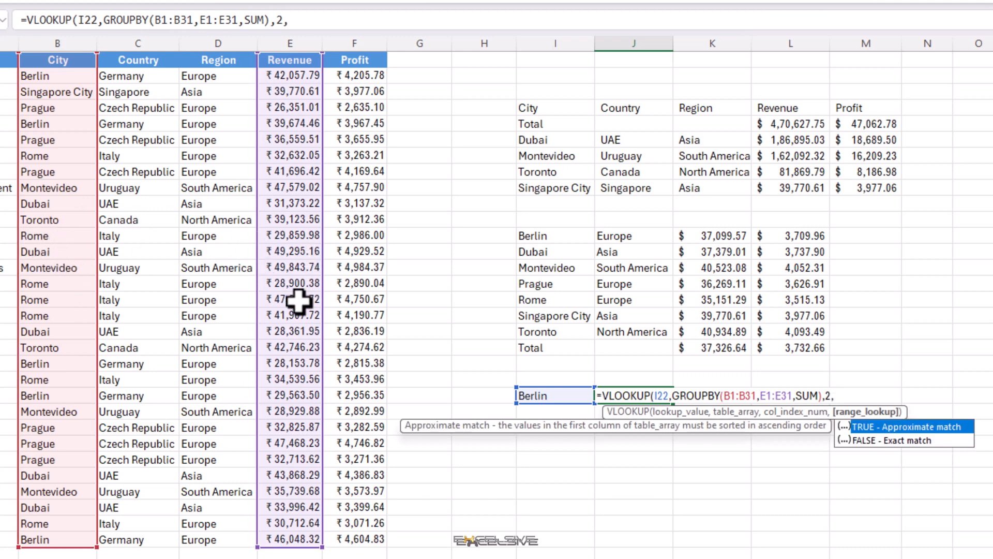
key(Enter)
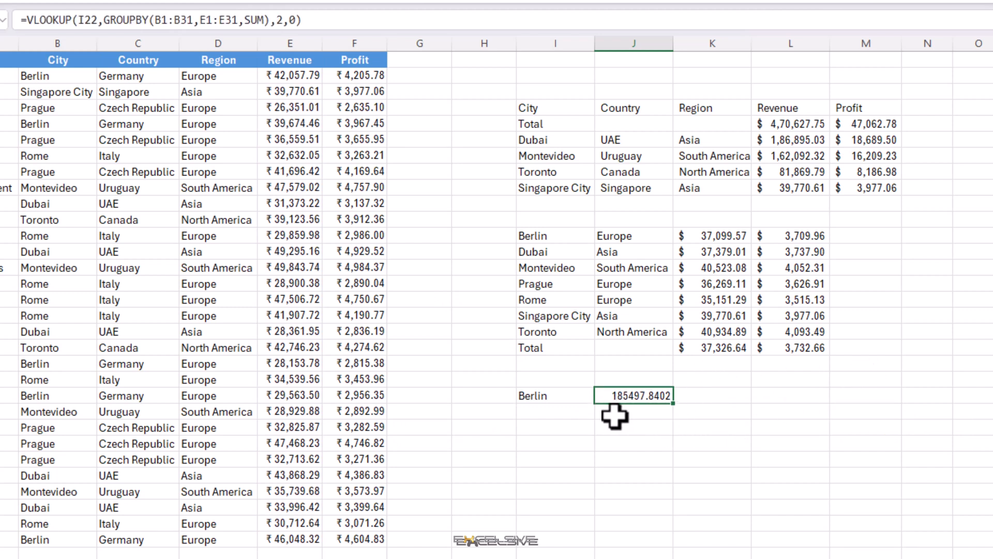
mouse_move(613, 192)
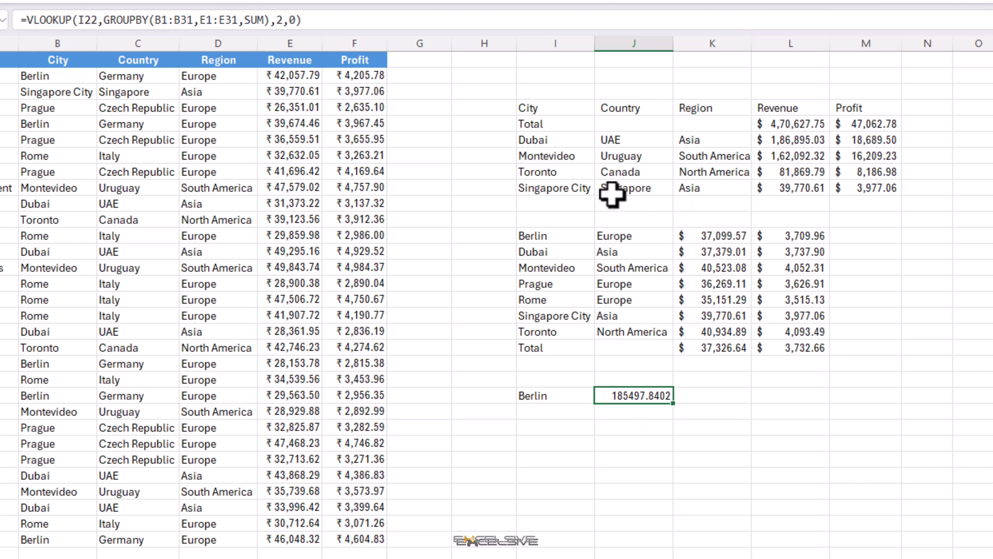
mouse_move(570, 330)
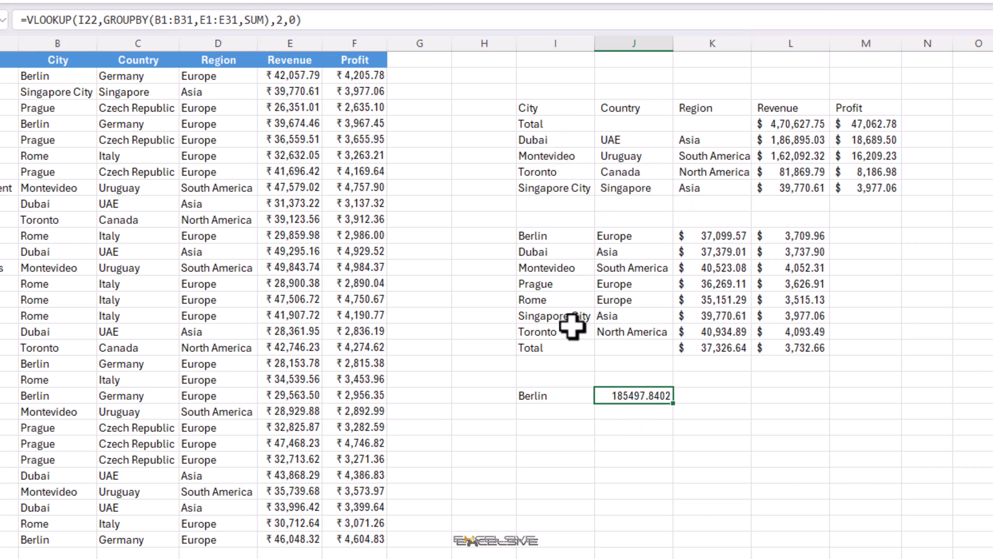
Step: Switch the dropdown city to Dubai so the lookup returns 186895.0316
click(603, 395)
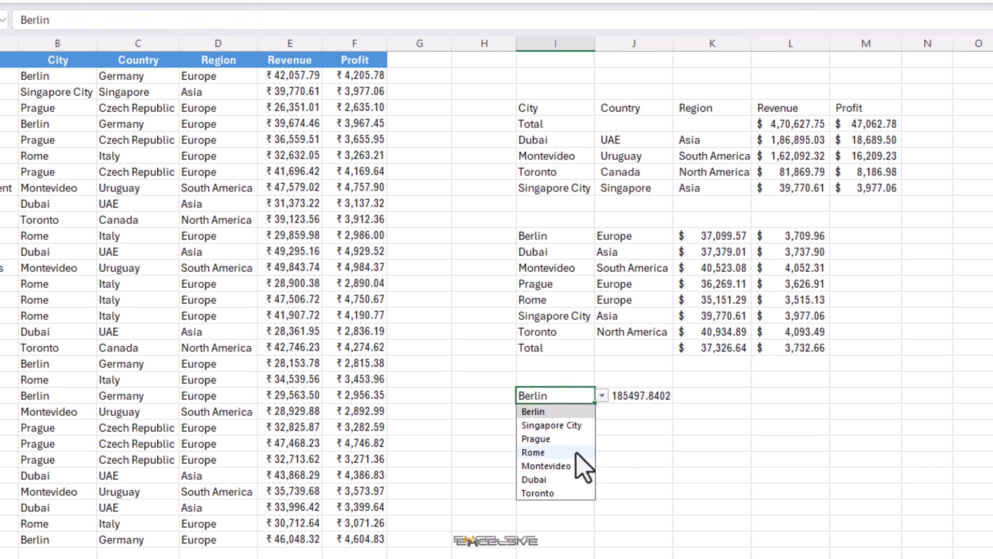
click(534, 480)
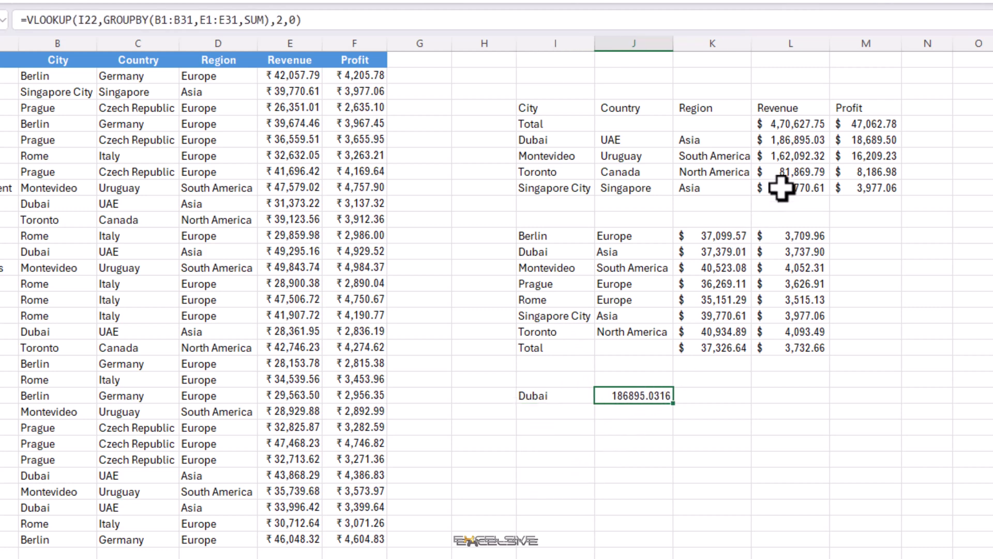
mouse_move(824, 149)
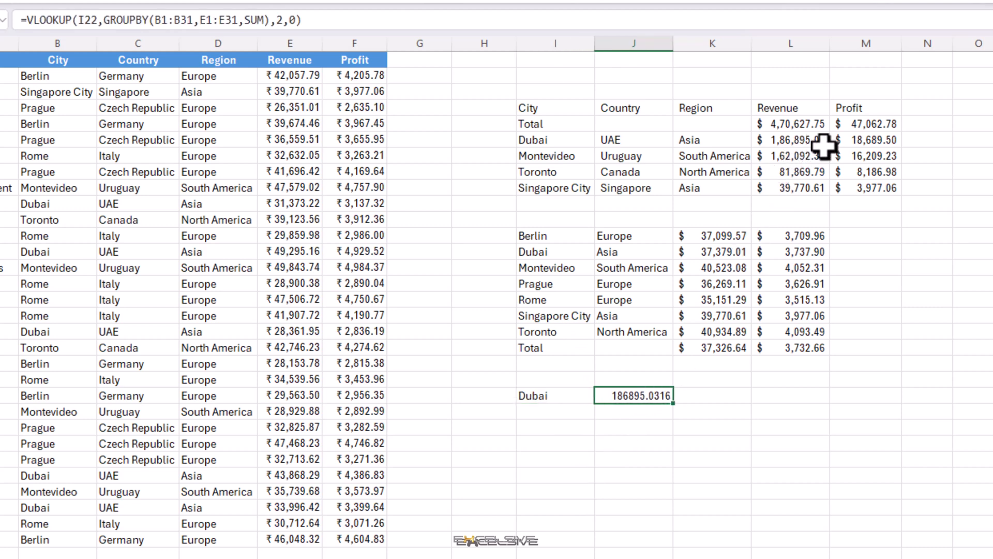
mouse_move(822, 183)
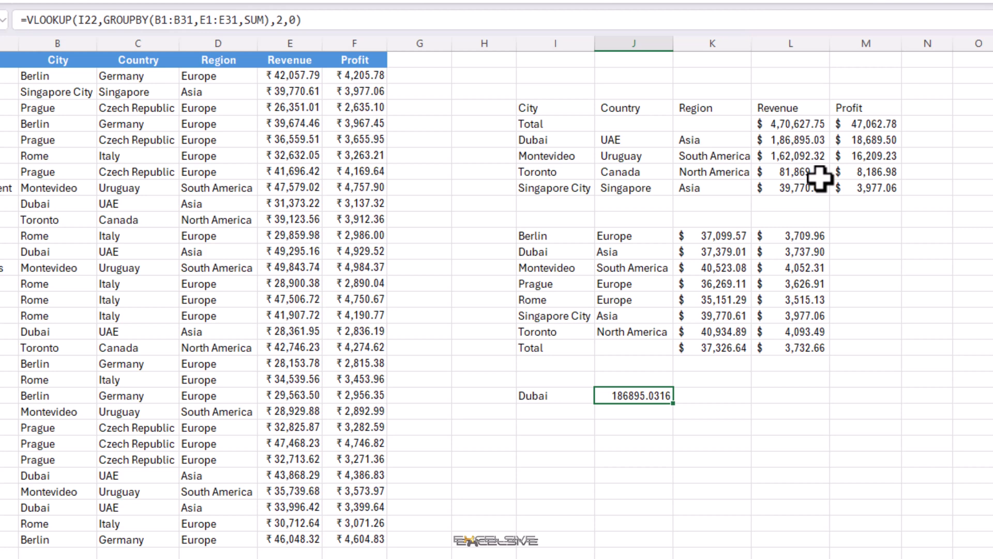